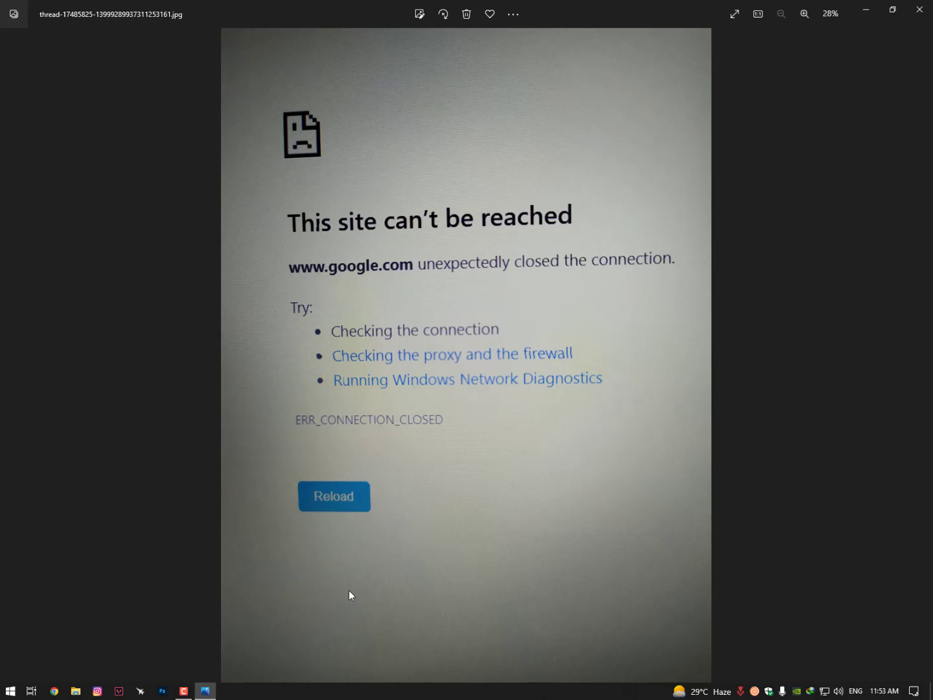
mouse_move(443, 430)
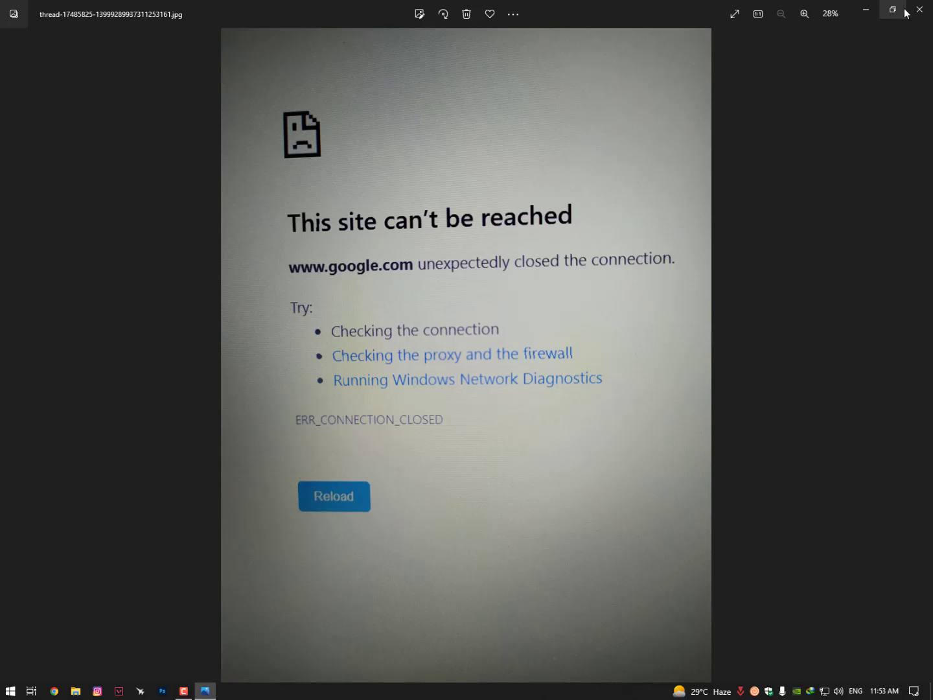
Close the Photos window showing the connection-closed error screenshot
left_click(919, 9)
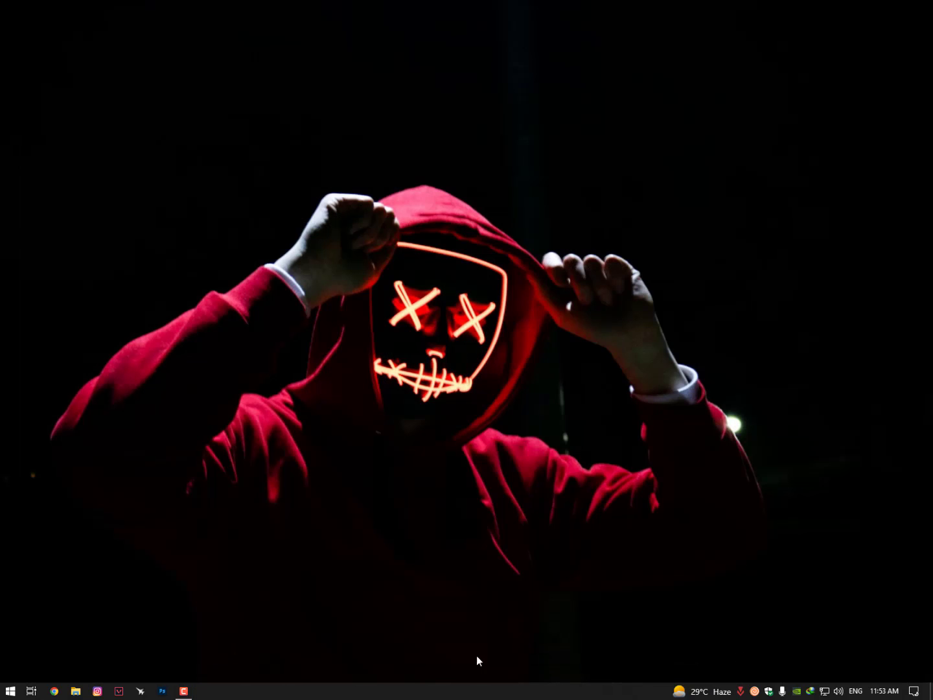
mouse_move(76, 685)
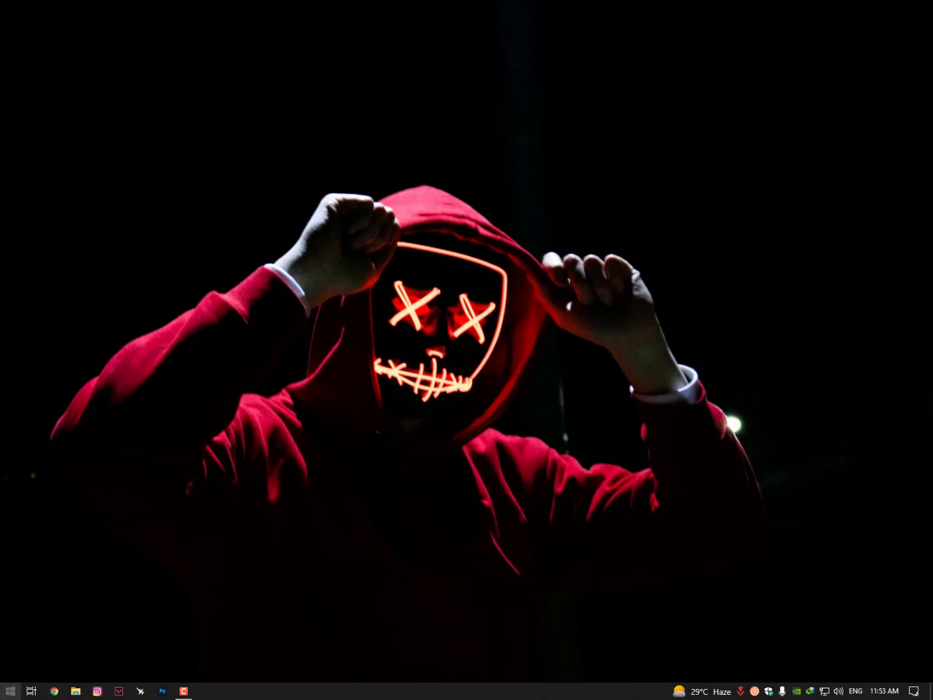
Search Start for 'inter' and launch the Internet Options Control Panel match
left_click(10, 690)
type("inter")
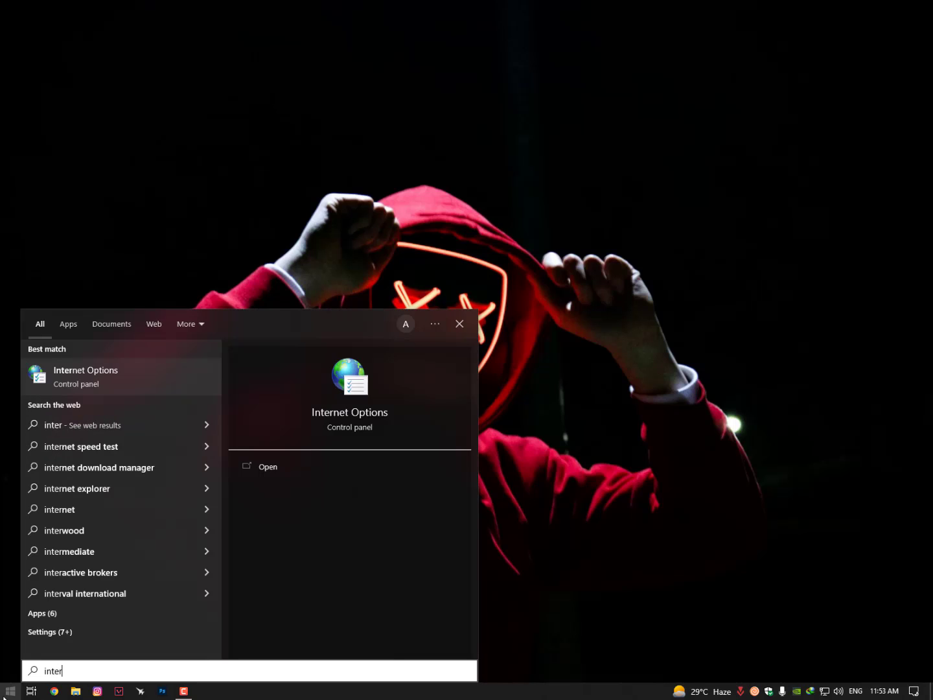
mouse_move(133, 382)
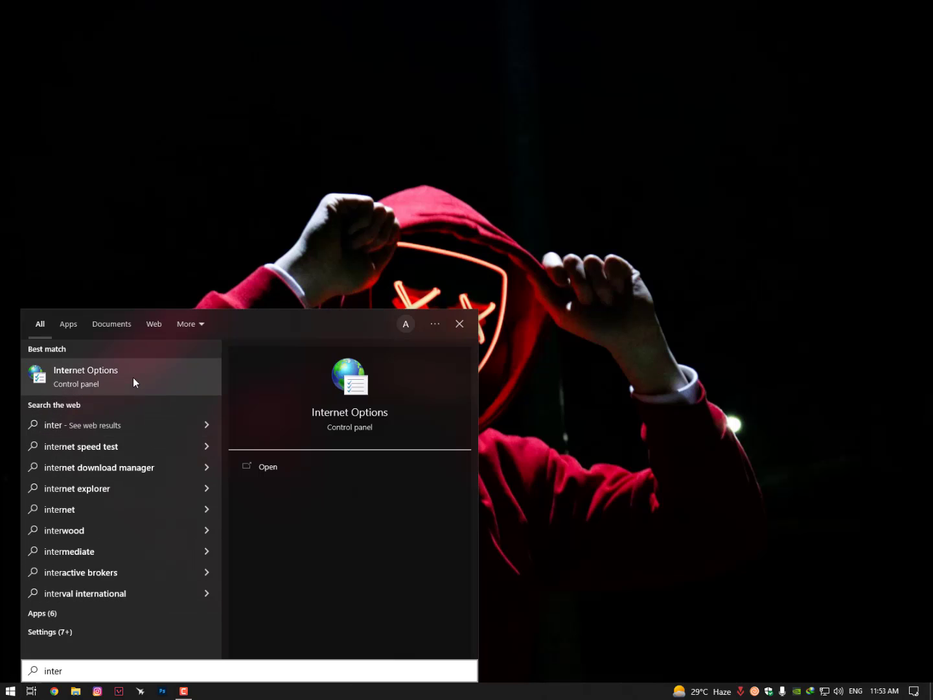
left_click(86, 376)
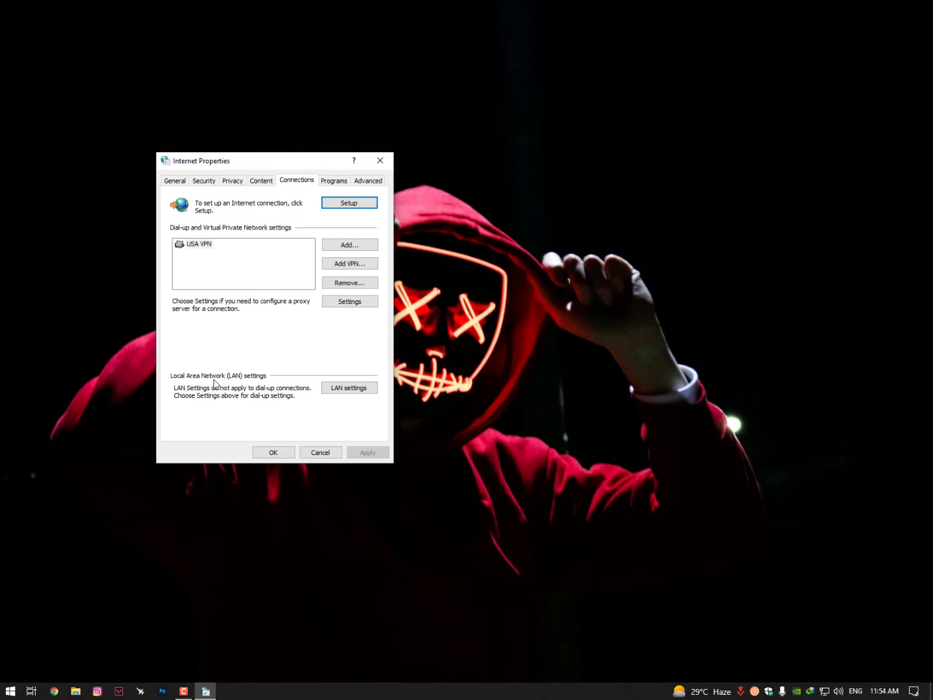
In LAN settings, enable Automatically detect settings with no proxy, and confirm
left_click(349, 386)
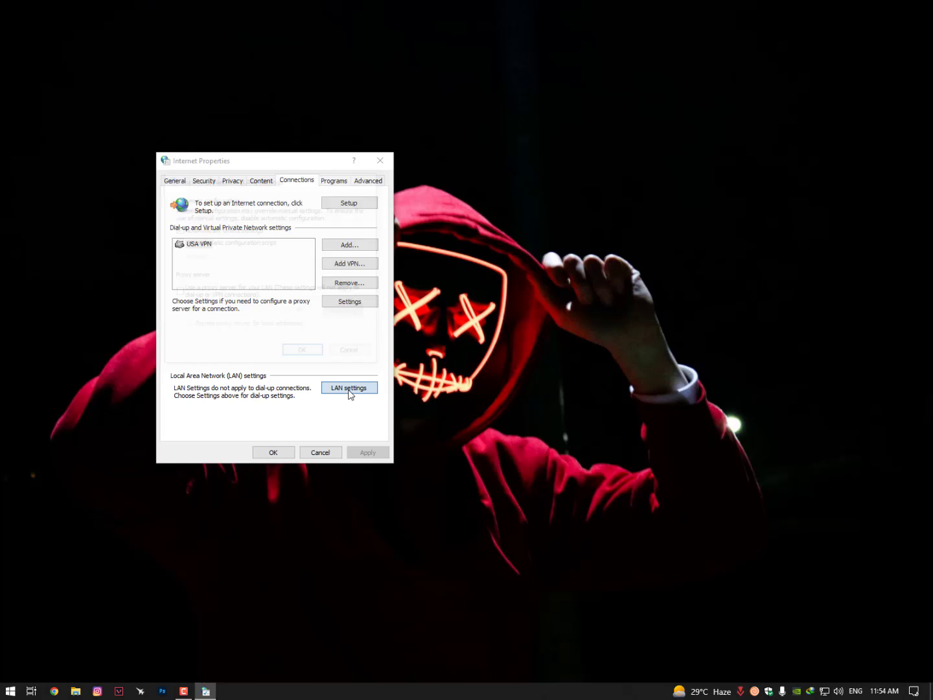
left_click(348, 387)
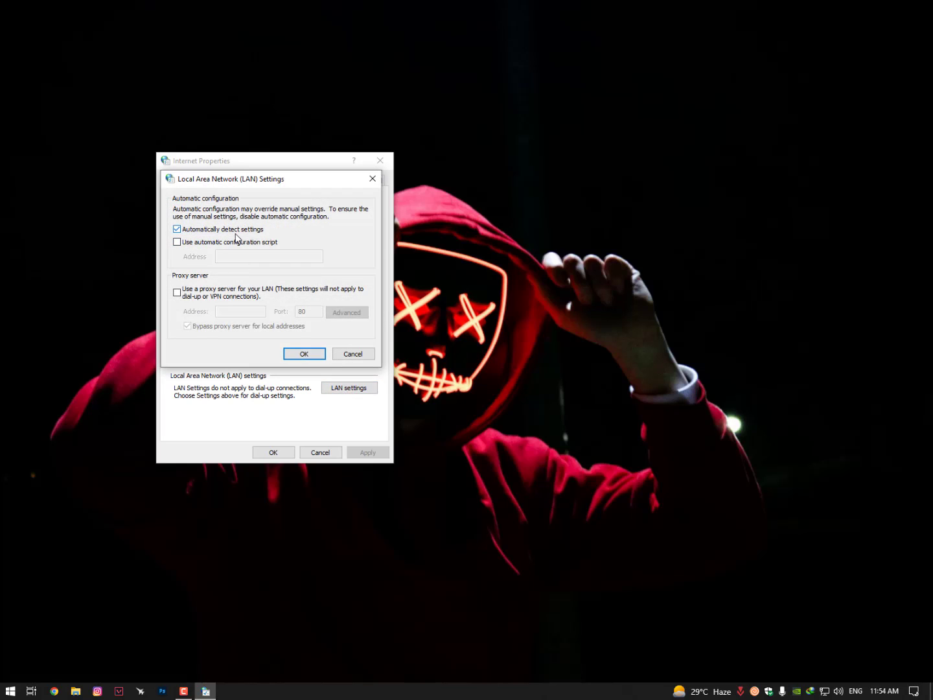
mouse_move(202, 262)
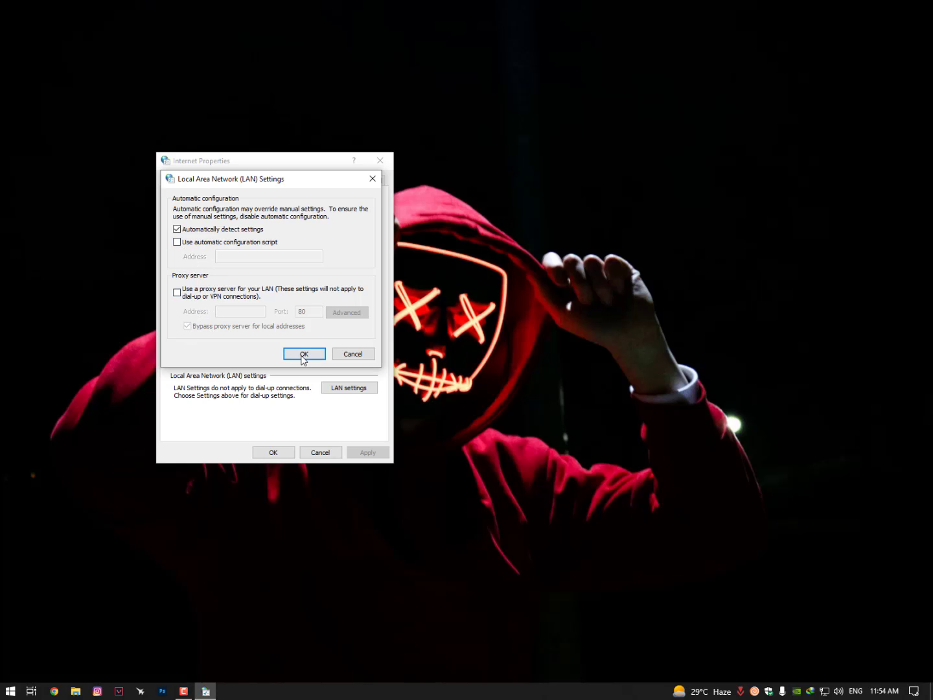
left_click(304, 354)
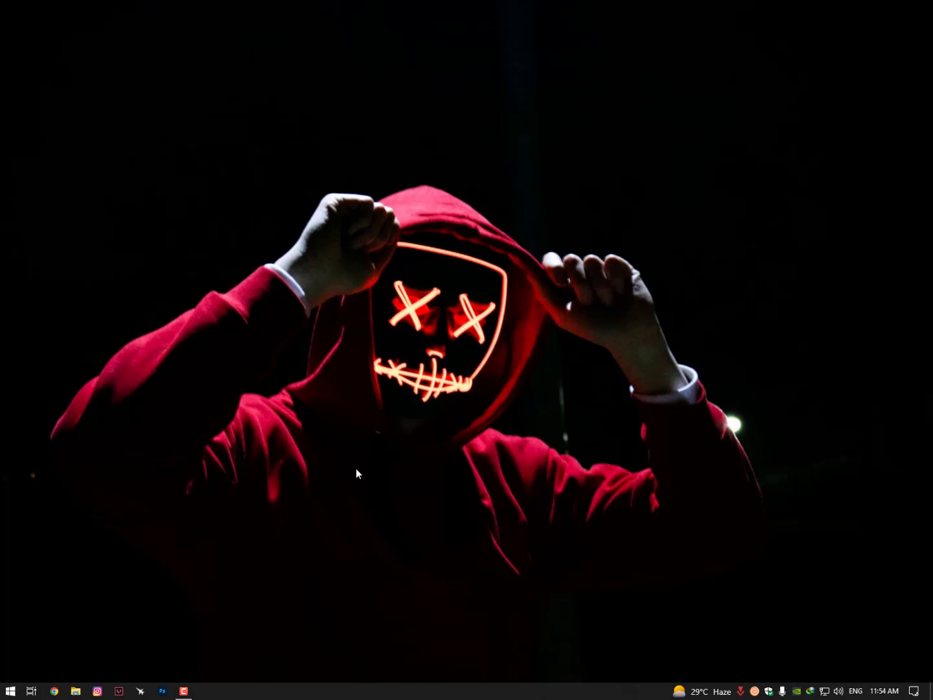
Go to Network & Internet settings from the network tray icon, showing advanced network options
left_click(9, 690)
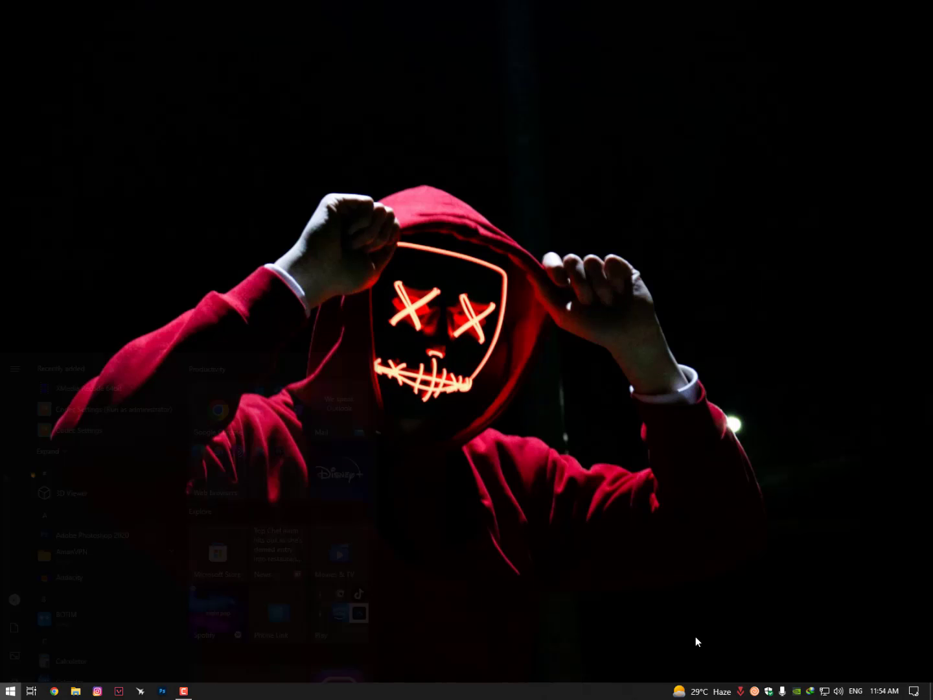
left_click(829, 691)
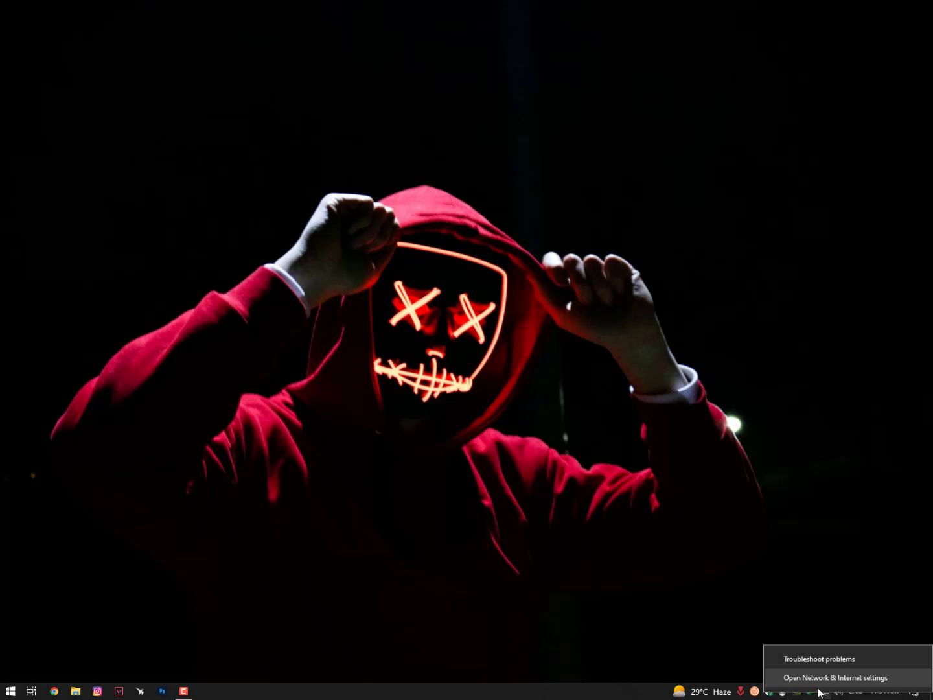
mouse_move(832, 683)
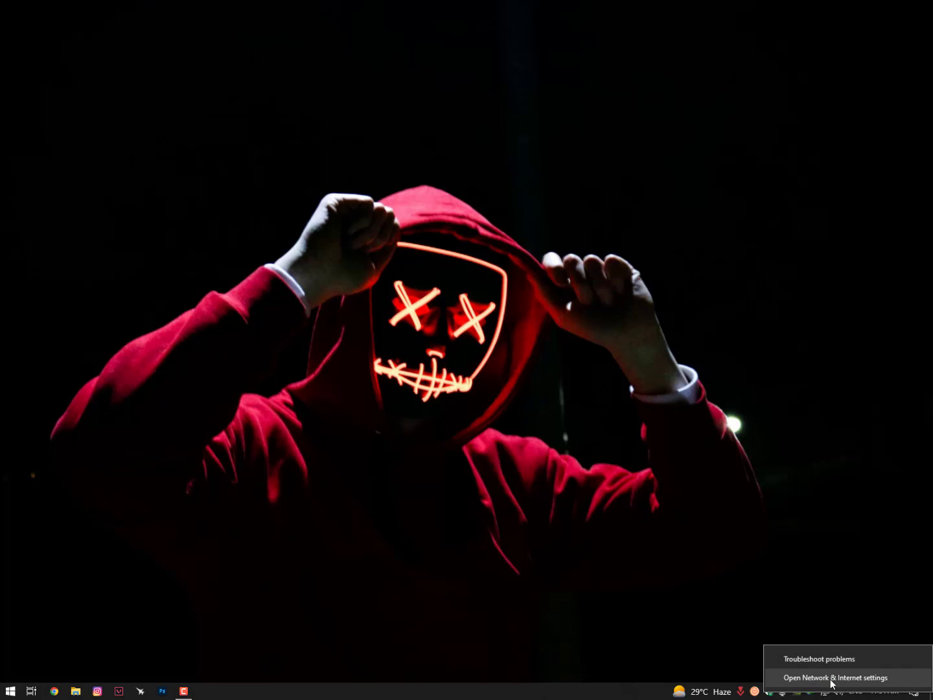
left_click(834, 677)
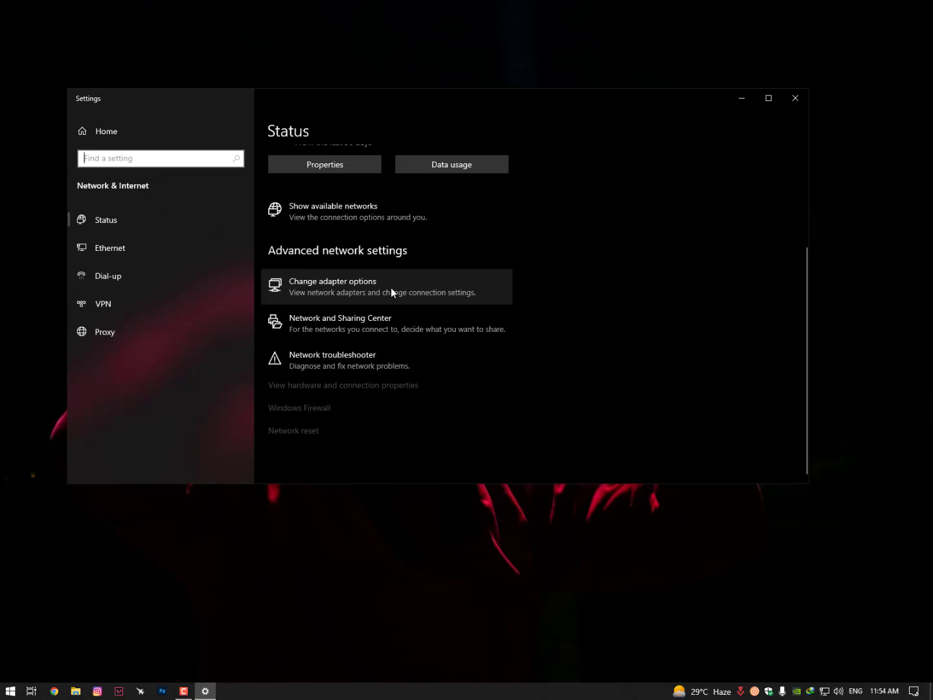
From Change adapter options, bring up Ethernet status, move it aside, and show Properties
left_click(332, 286)
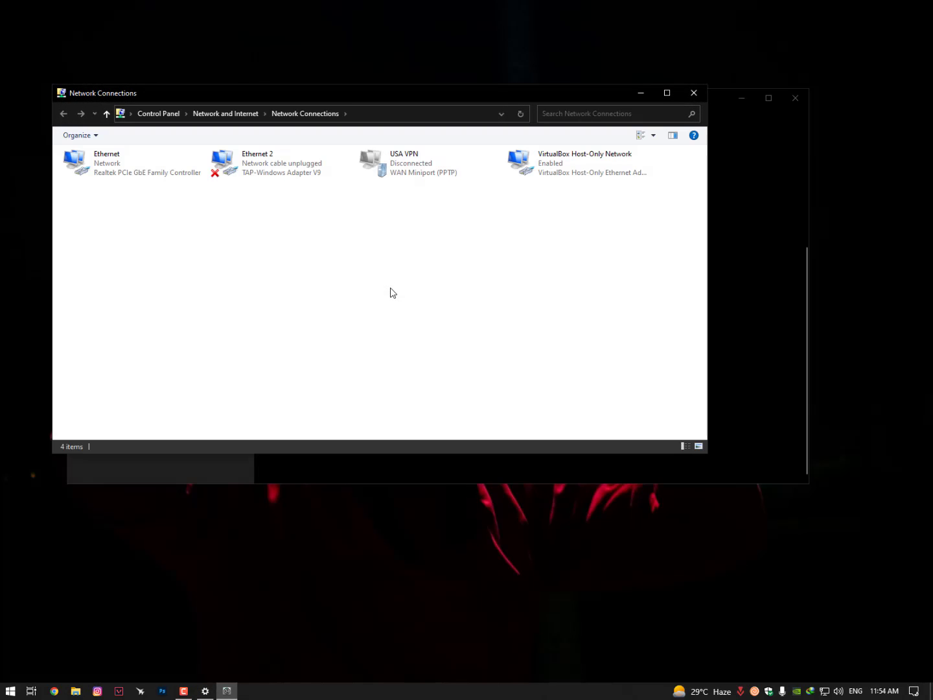
left_click(132, 163)
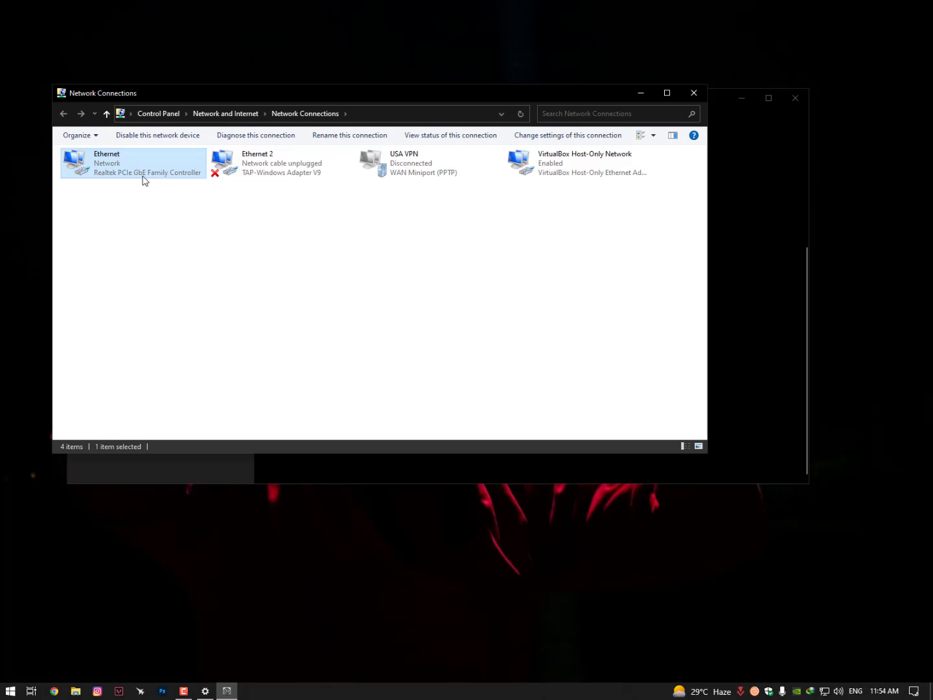
mouse_move(143, 170)
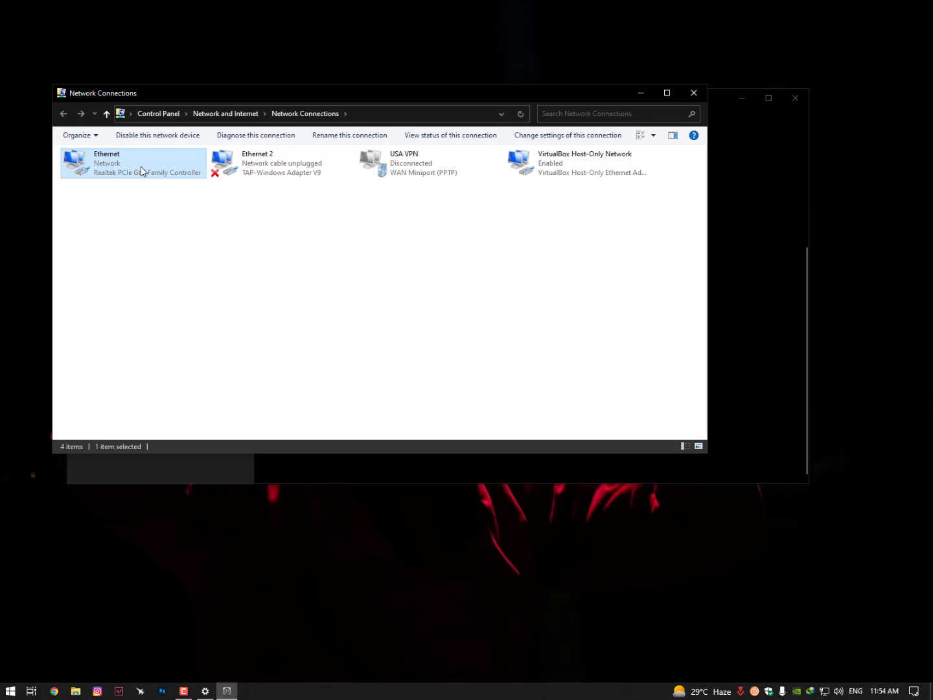
double_click(133, 163)
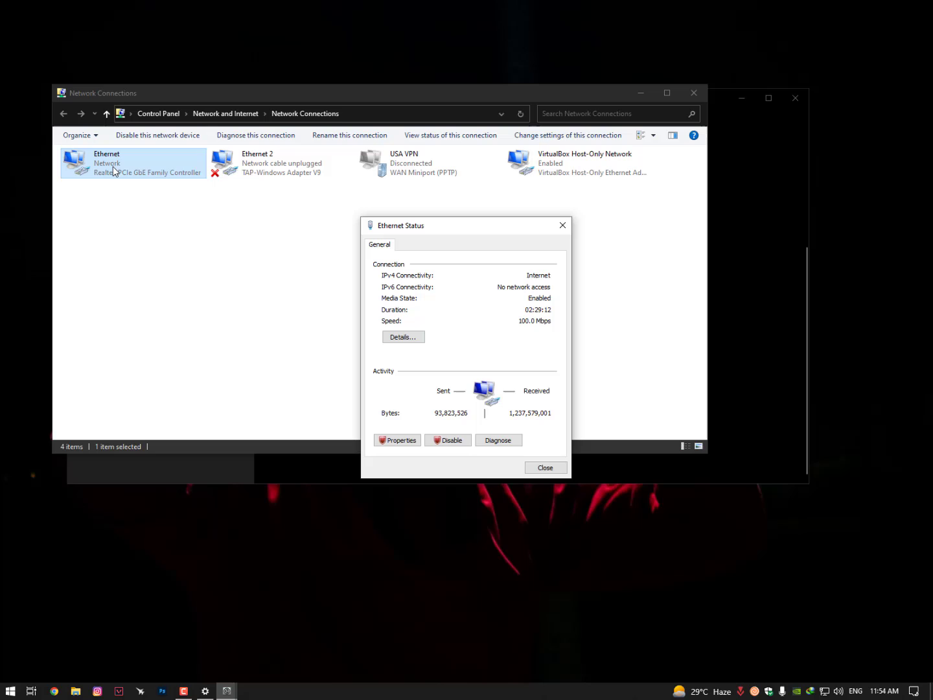
left_click_drag(465, 226, 261, 168)
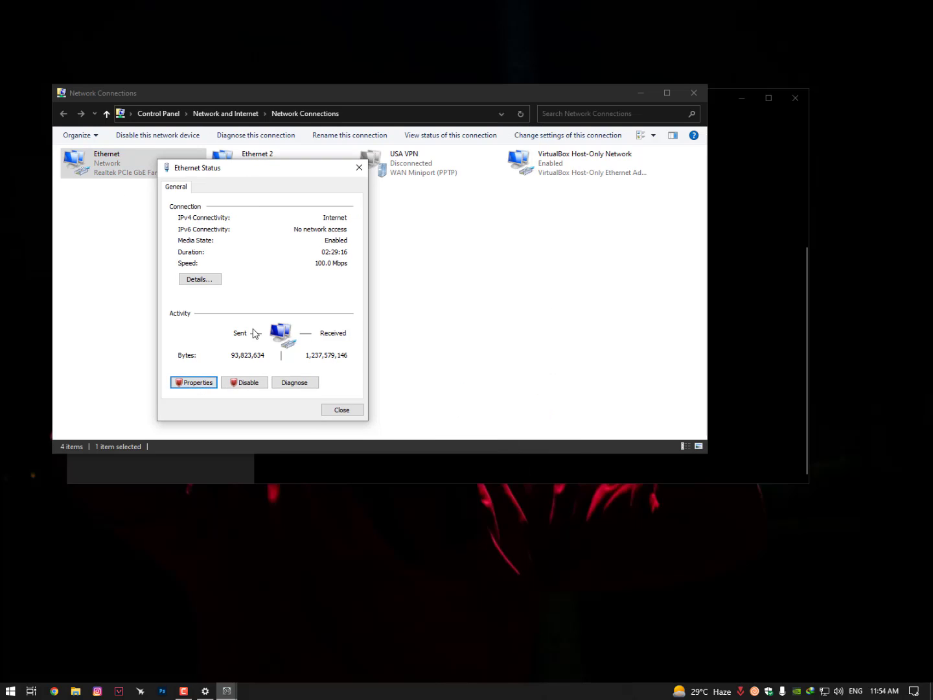
left_click(193, 382)
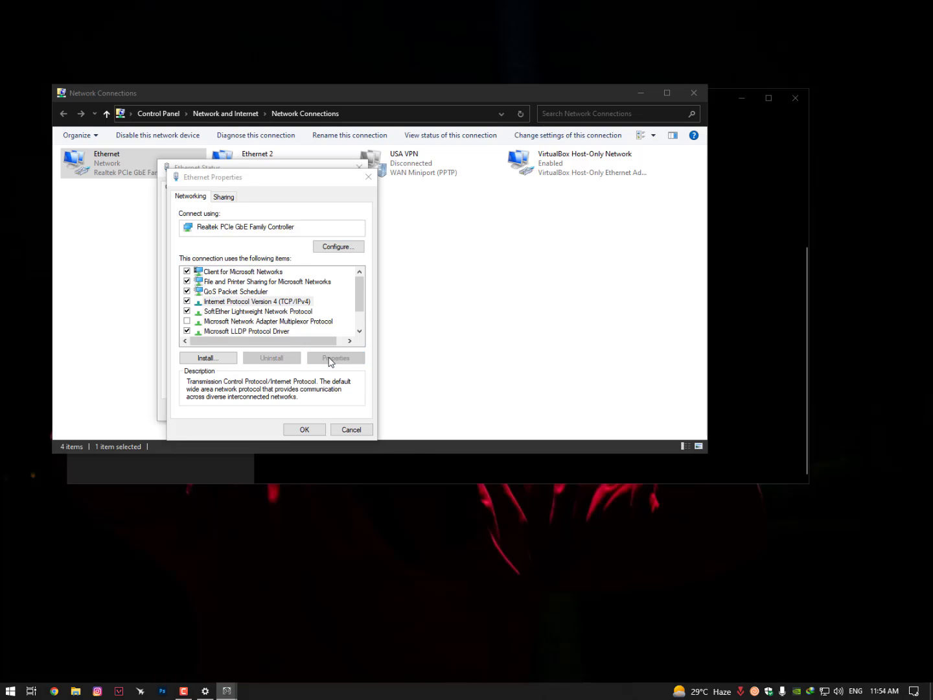
Keep IPv4 obtaining IP and DNS automatically, check Alternate Configuration, and confirm with OK
left_click(335, 358)
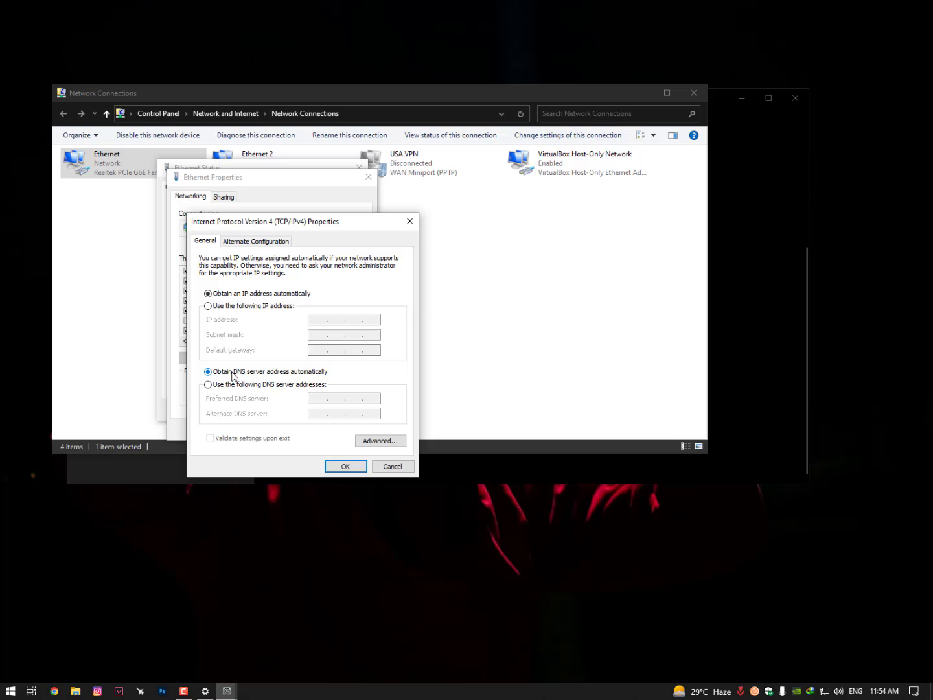
mouse_move(255, 377)
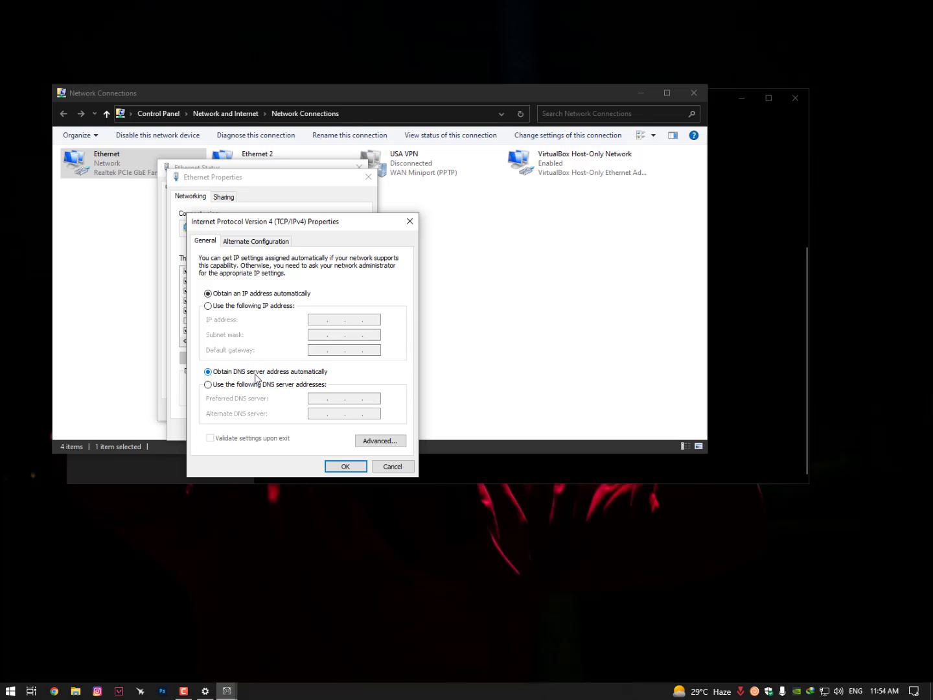
mouse_move(284, 379)
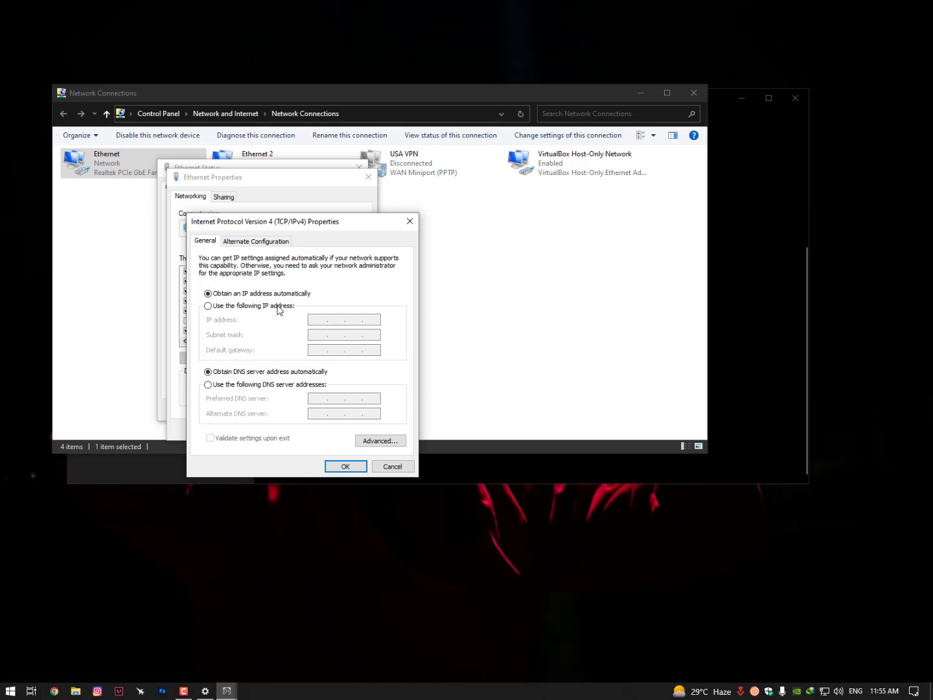
left_click(256, 240)
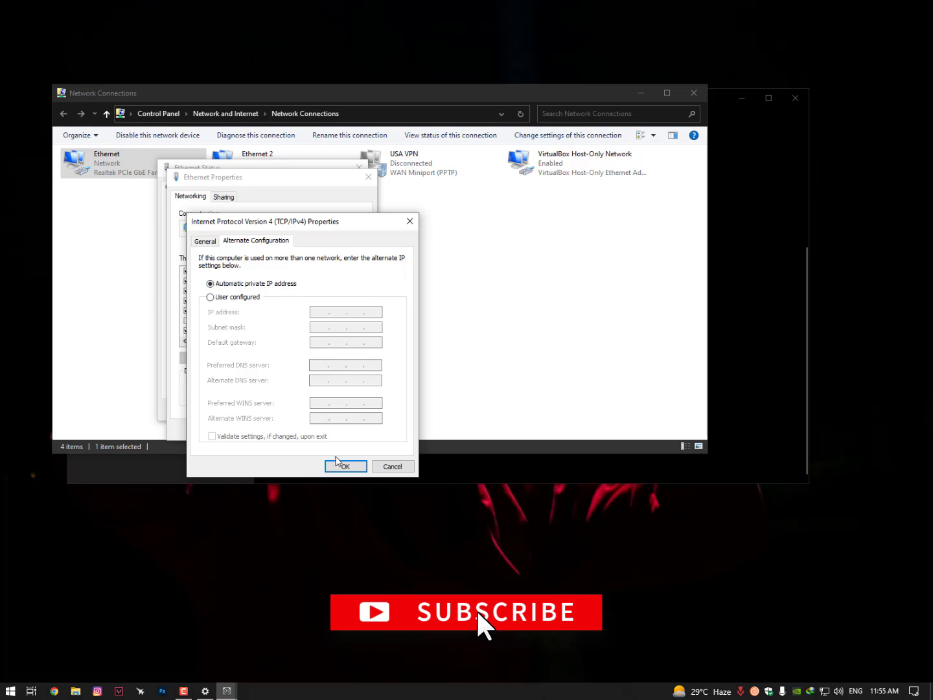
left_click(345, 466)
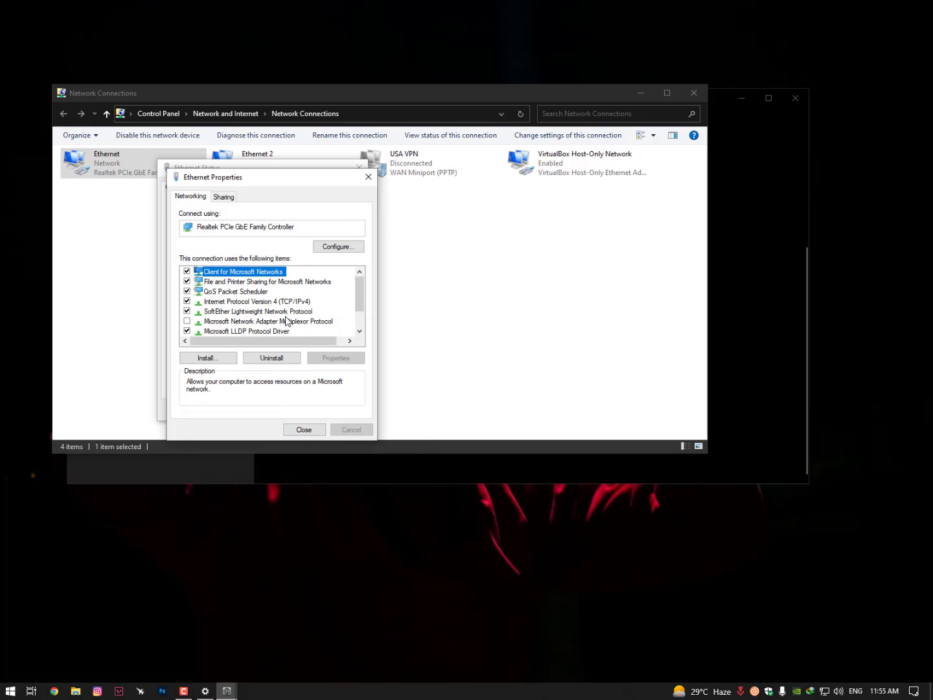
In Internet Protocol Version 6 properties, select automatic IPv6 address and DNS server
left_click(257, 311)
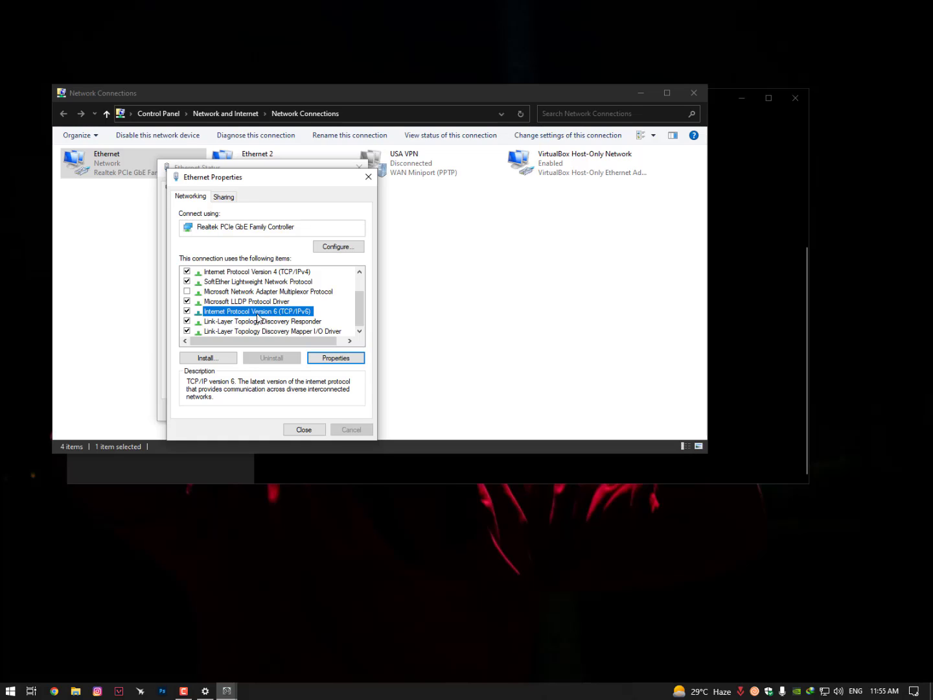
left_click(336, 358)
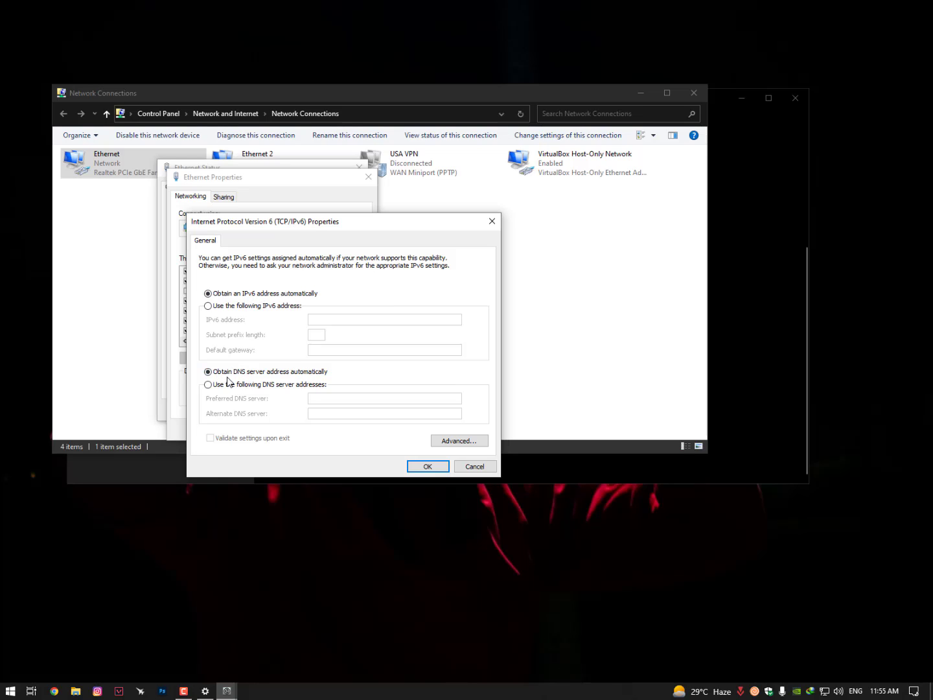
left_click(208, 371)
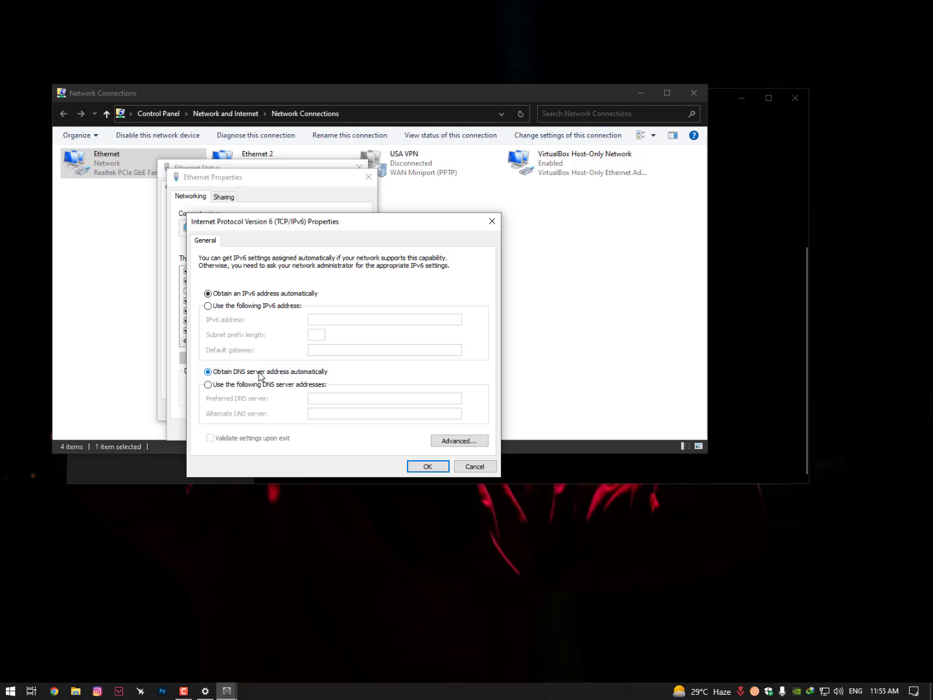
mouse_move(246, 301)
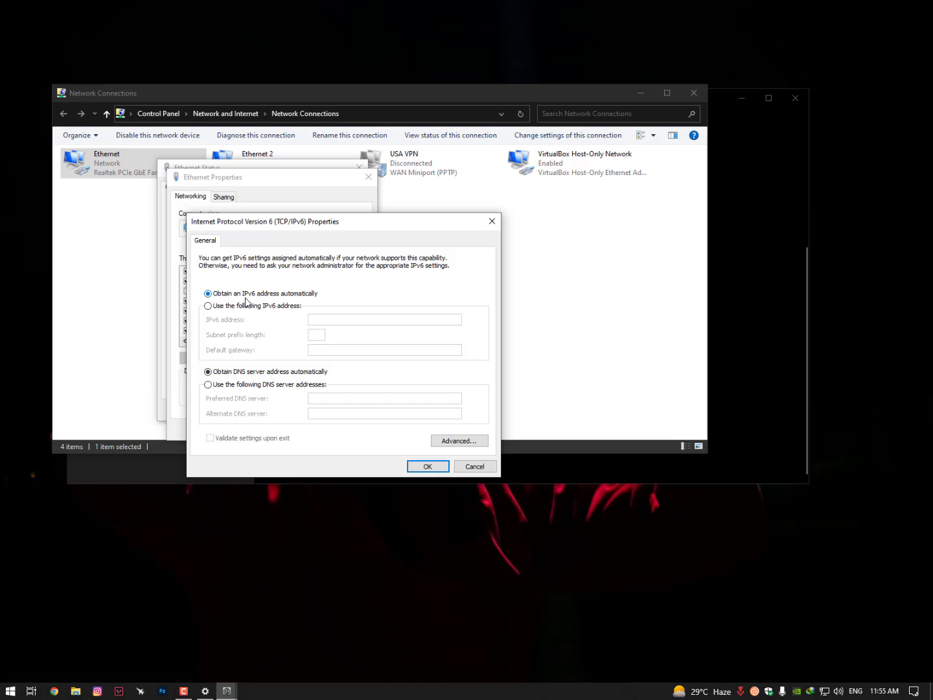
mouse_move(296, 304)
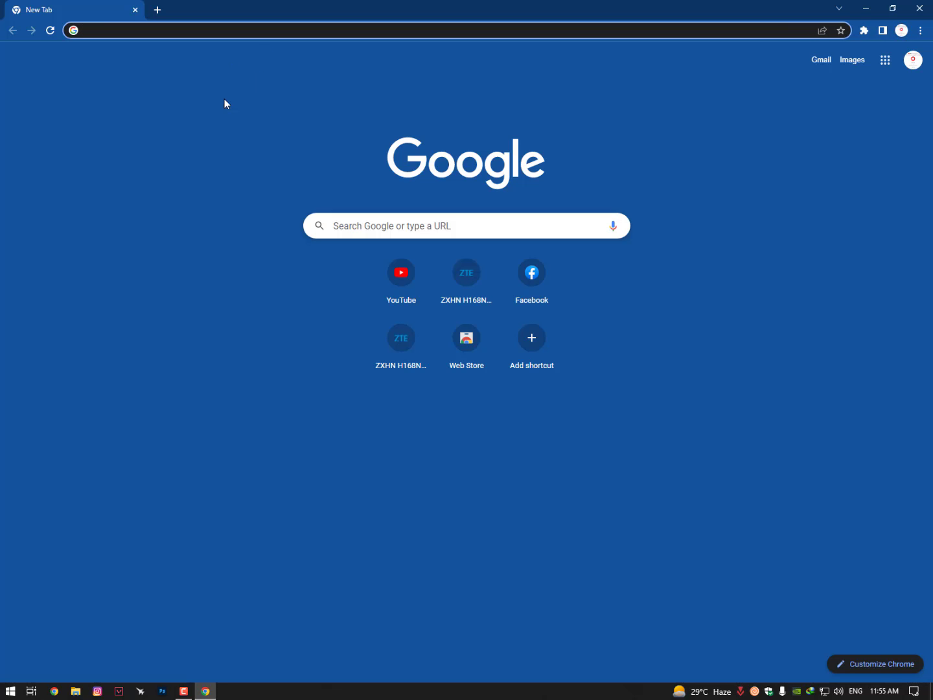
mouse_move(454, 111)
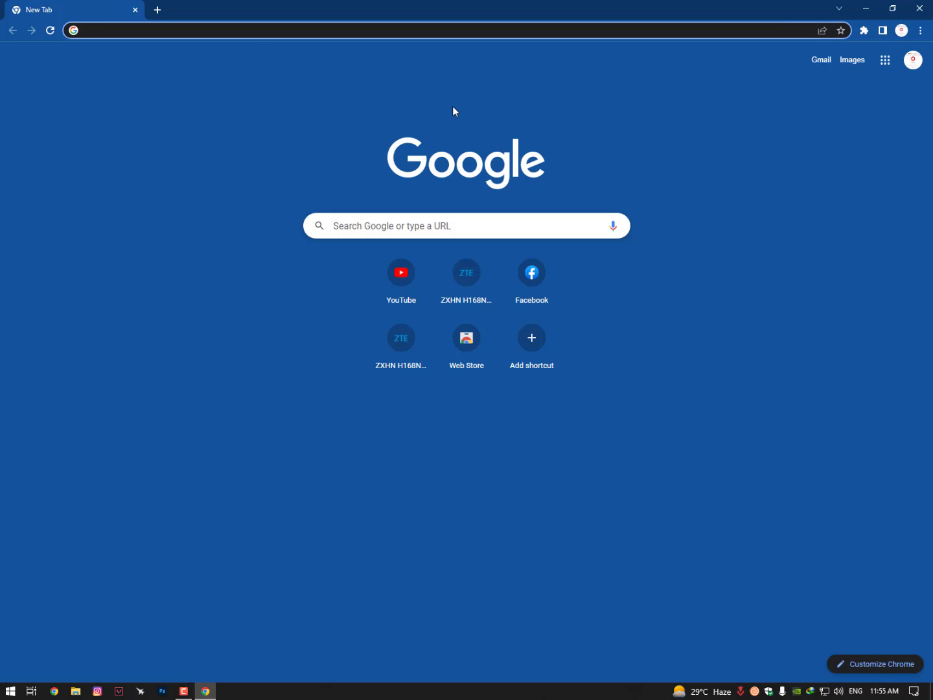
Choose Settings from Chrome's three-dot menu
left_click(920, 30)
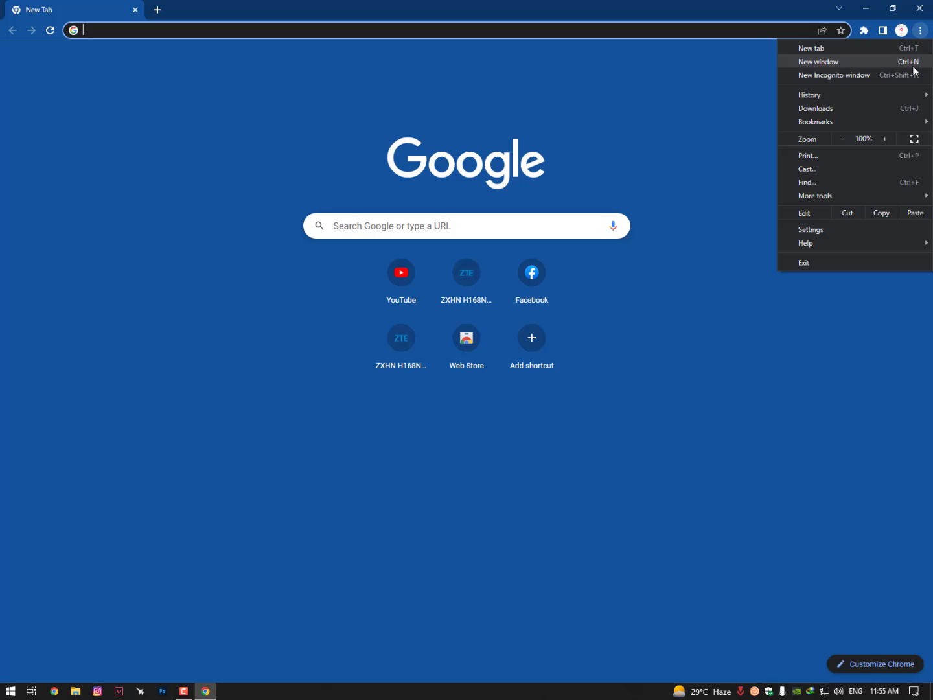
mouse_move(814, 195)
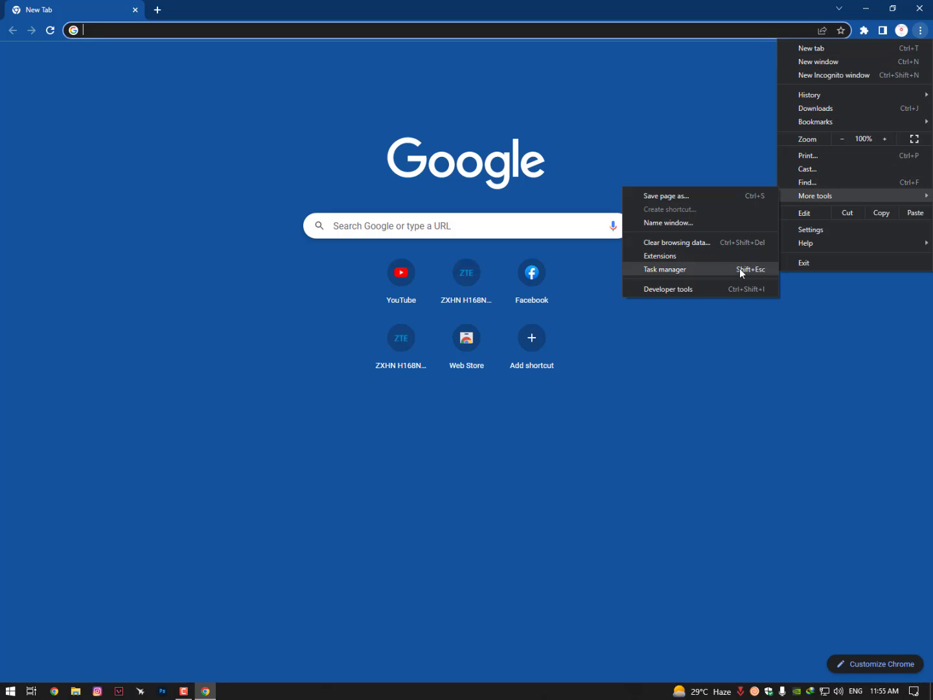
mouse_move(660, 255)
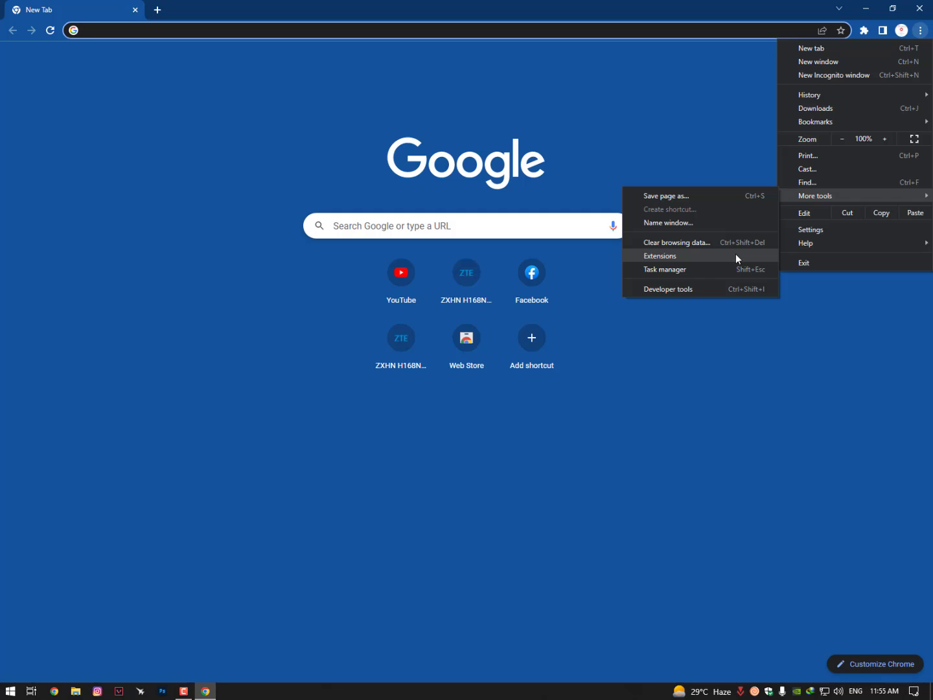
left_click(809, 229)
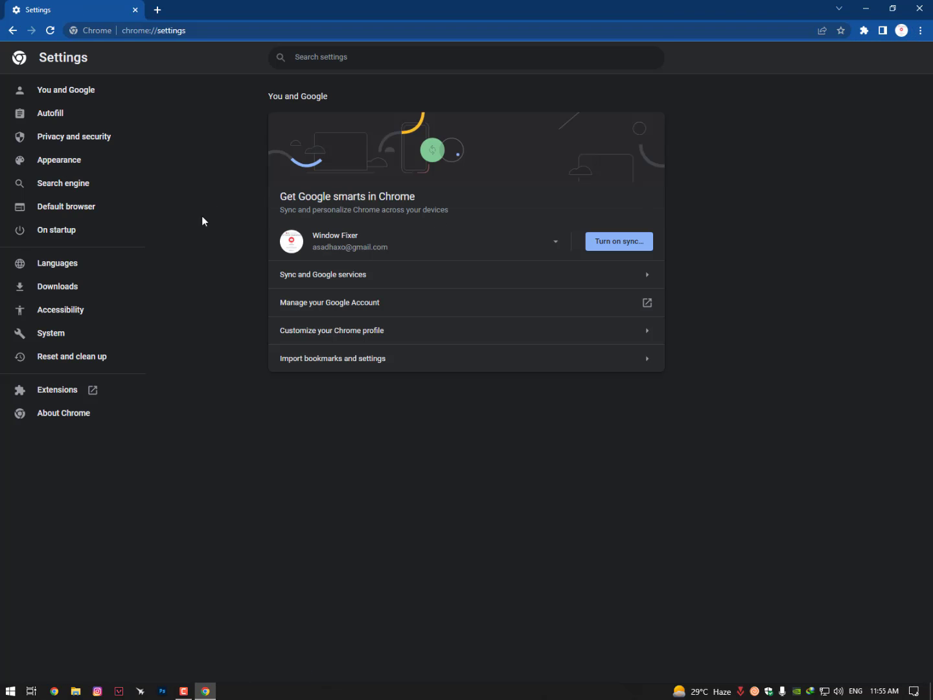
Enable secure DNS with Cloudflare (1.1.1.1) under Security, then disable it and close Chrome
left_click(73, 136)
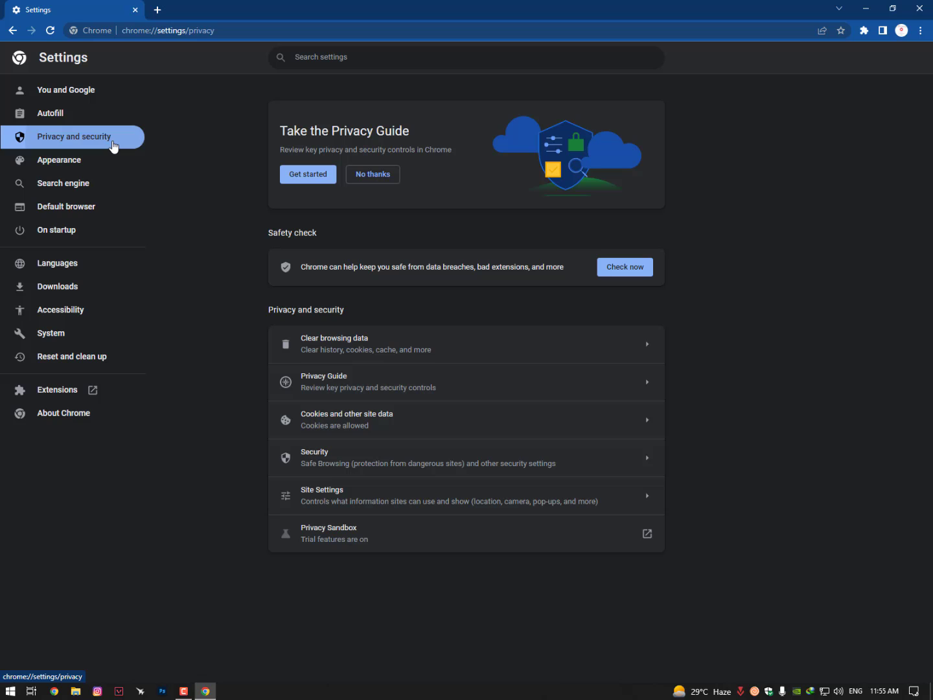
mouse_move(354, 424)
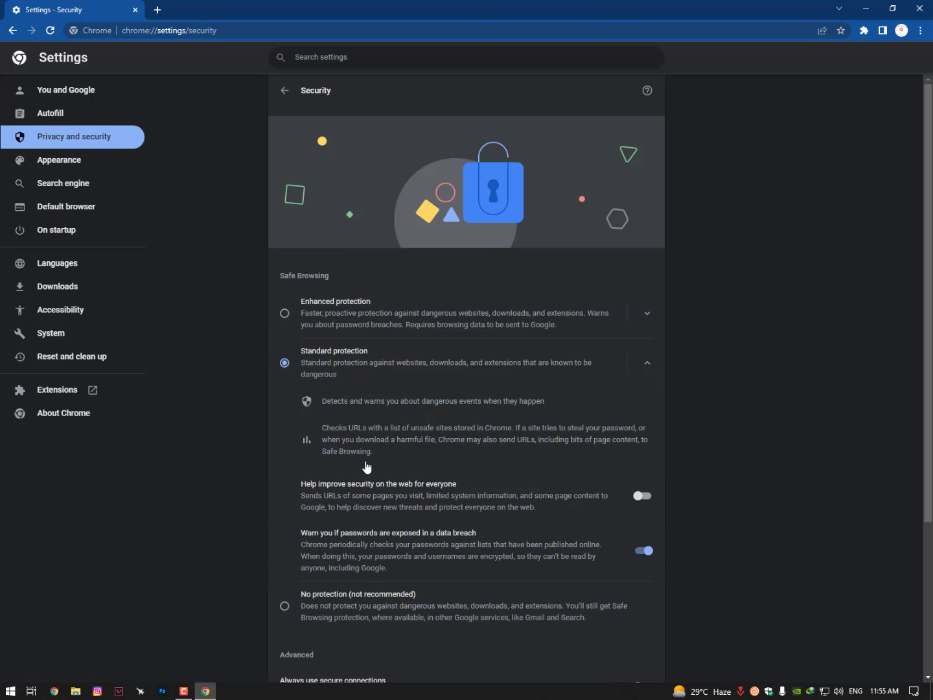
scroll("down", 3)
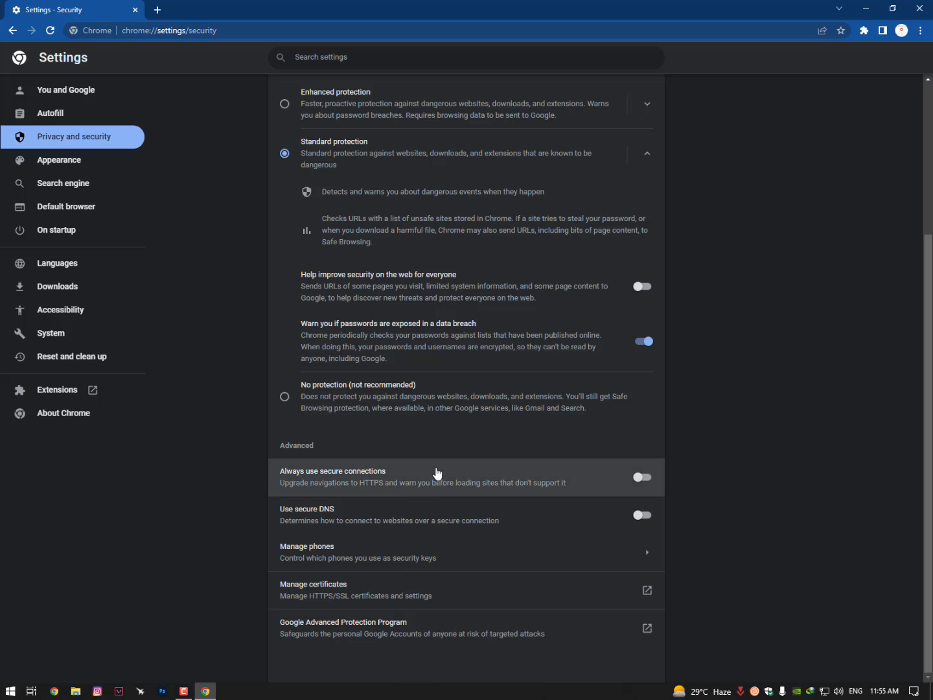
mouse_move(316, 524)
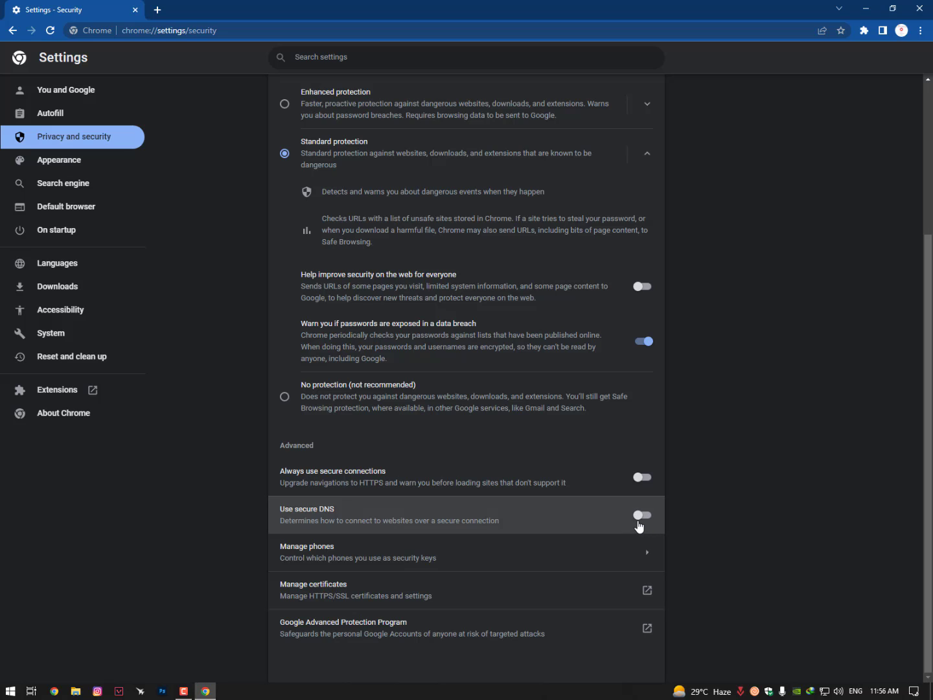
left_click(640, 514)
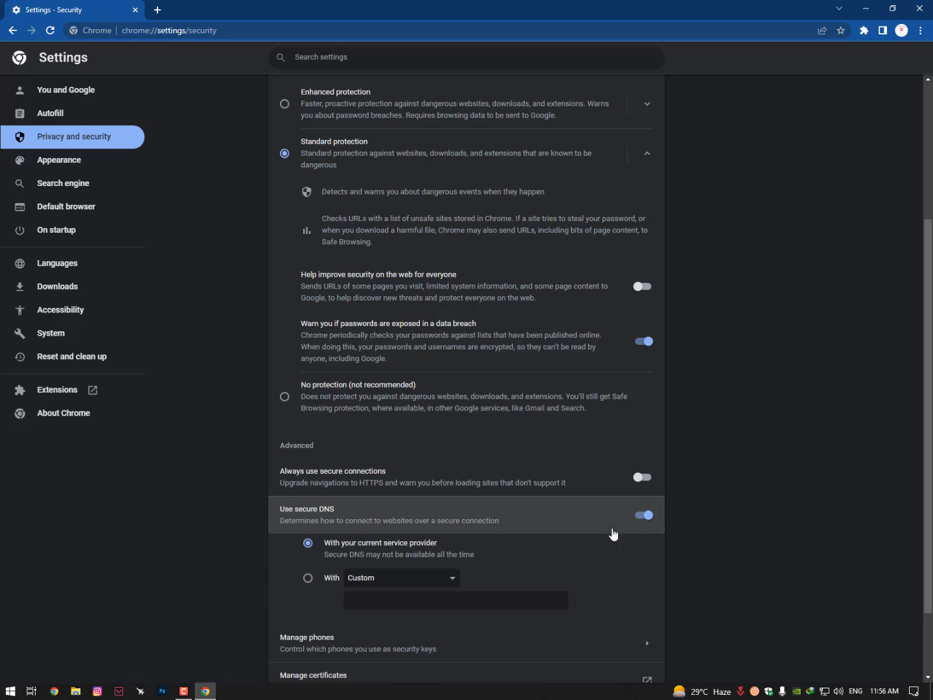
mouse_move(677, 523)
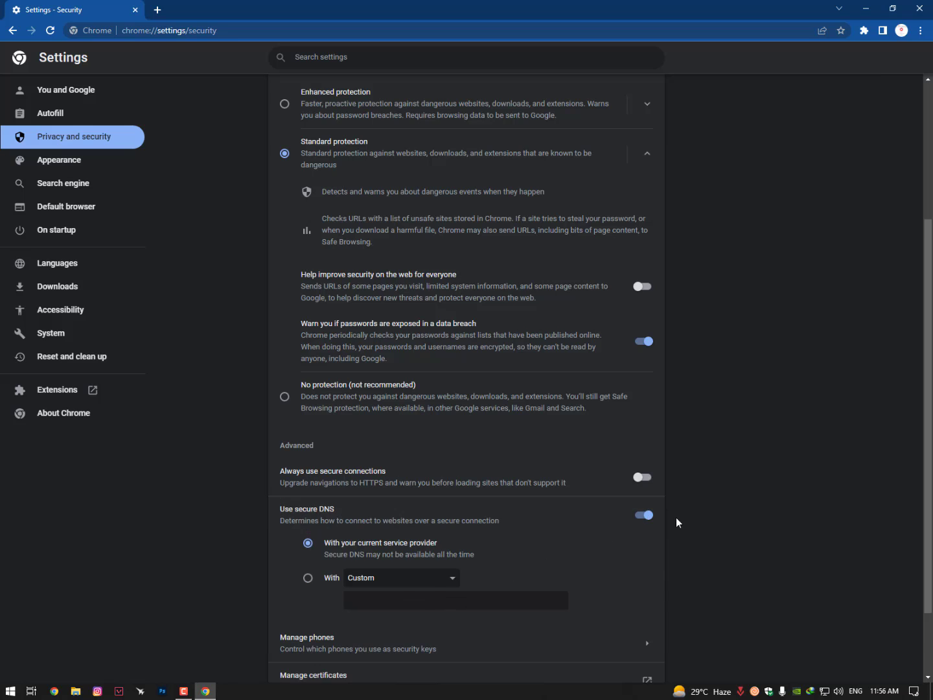
left_click(401, 577)
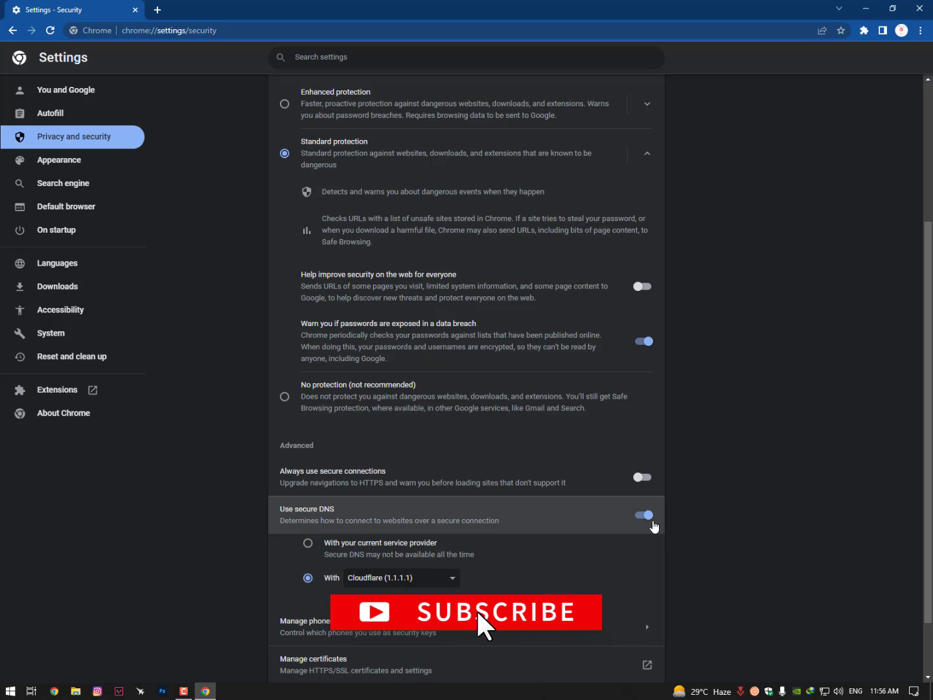
left_click(641, 514)
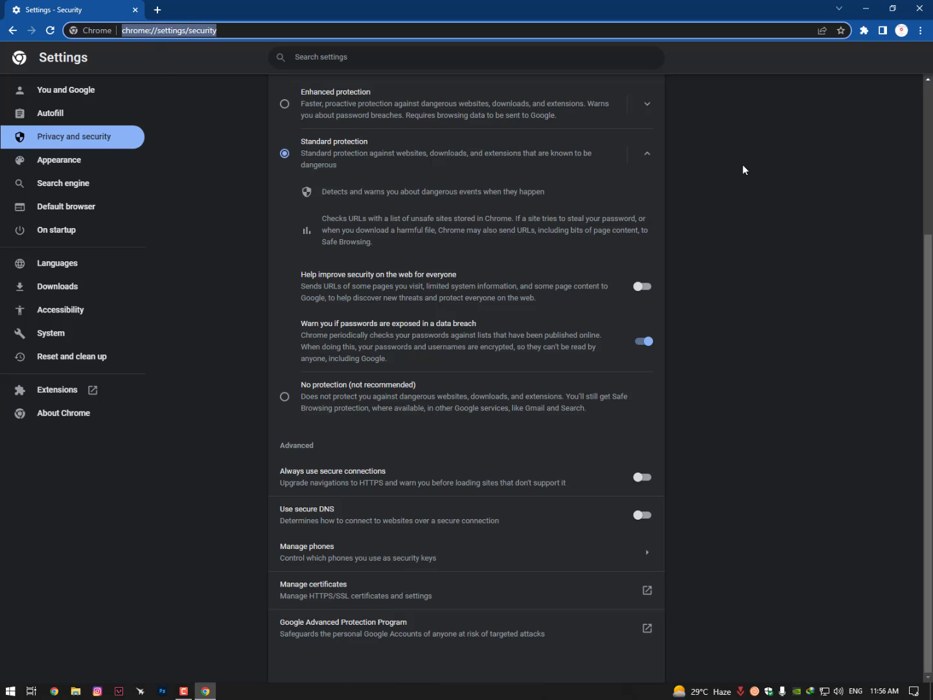
mouse_move(897, 71)
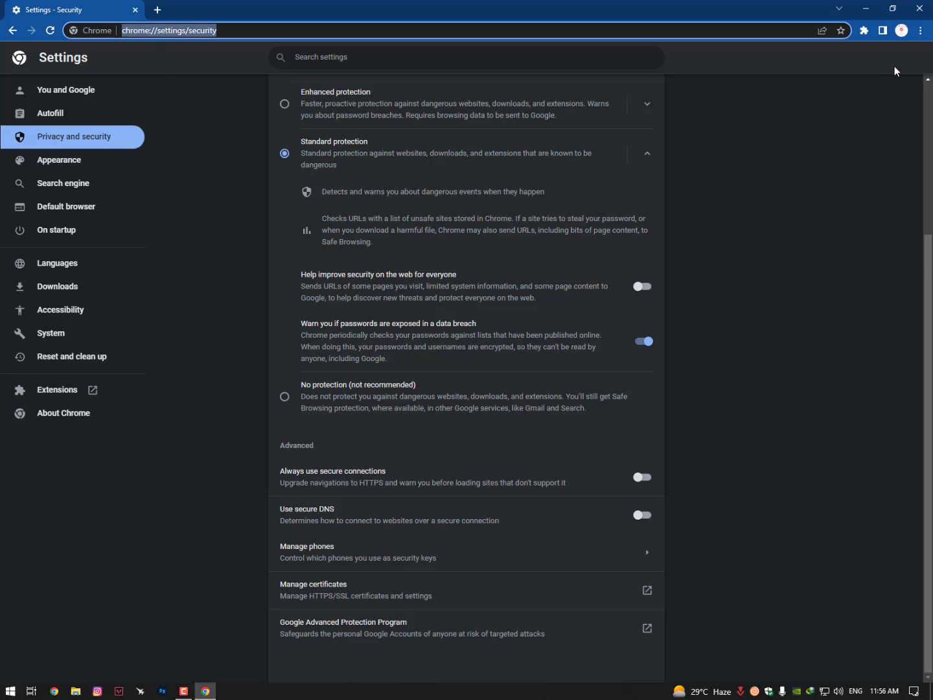
left_click(920, 30)
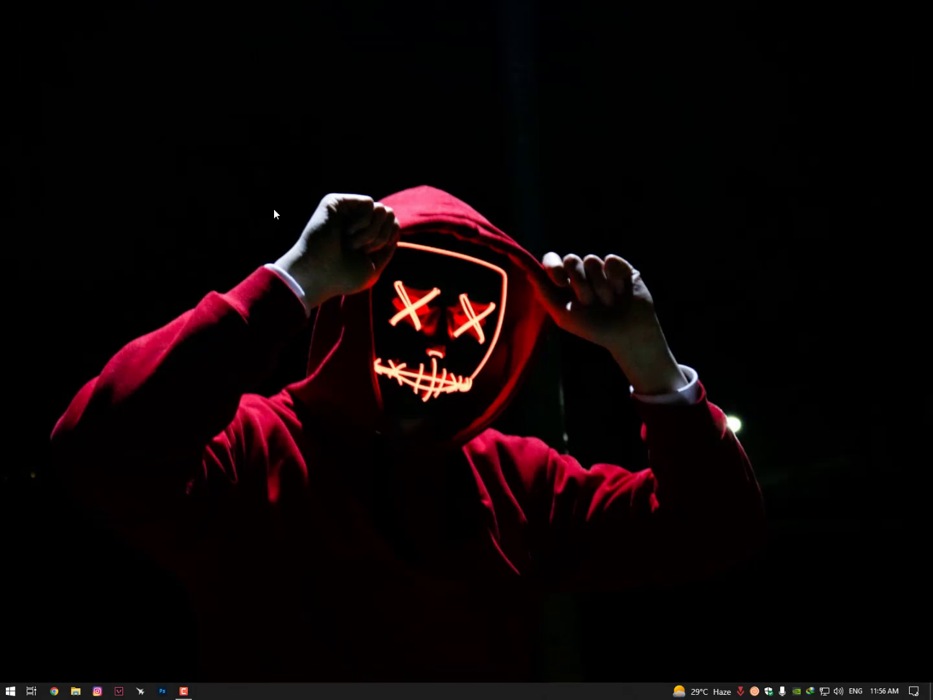
mouse_move(556, 496)
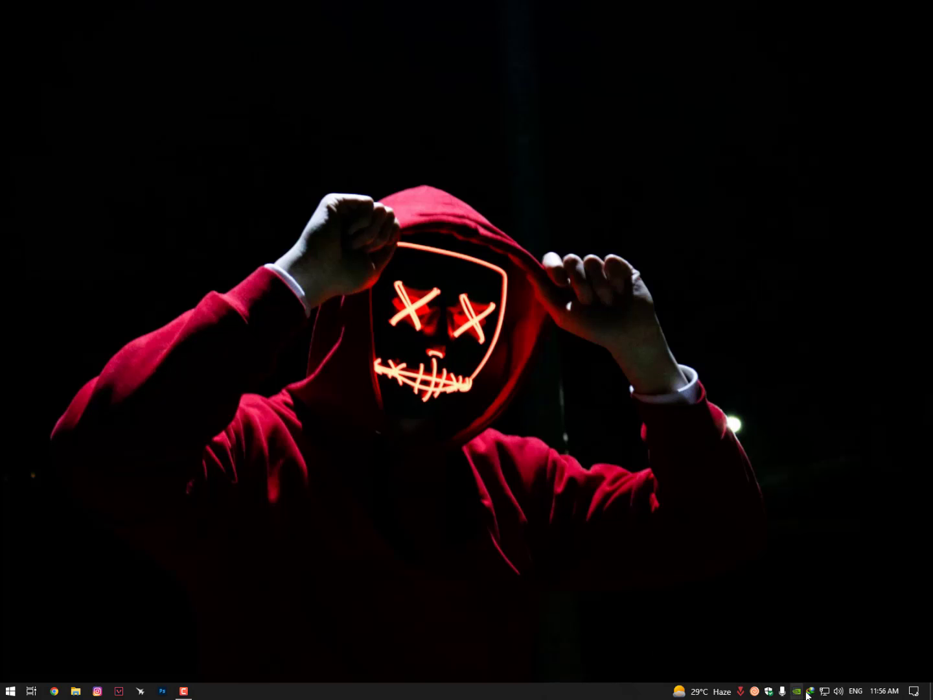
Launch Cloudflare WARP and bring up its 1.1.1.1 connection panel from the taskbar
left_click(10, 691)
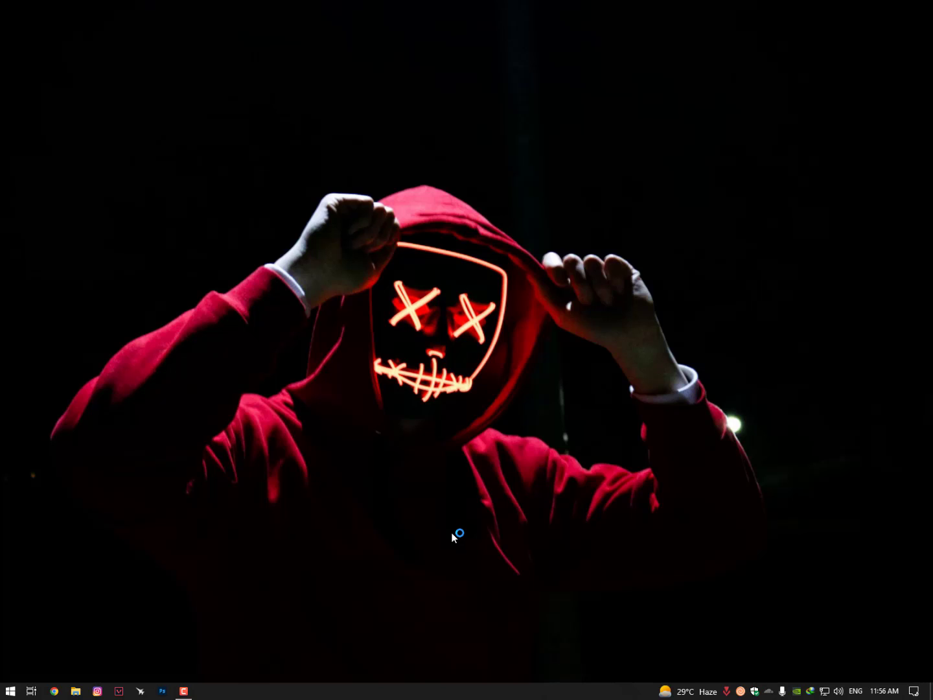
mouse_move(456, 538)
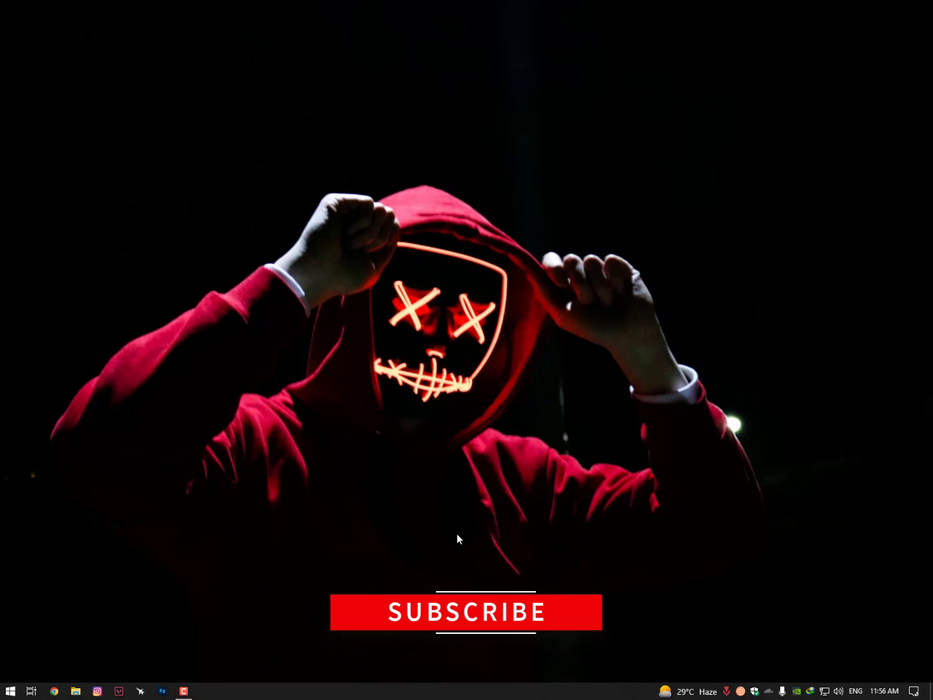
left_click(746, 690)
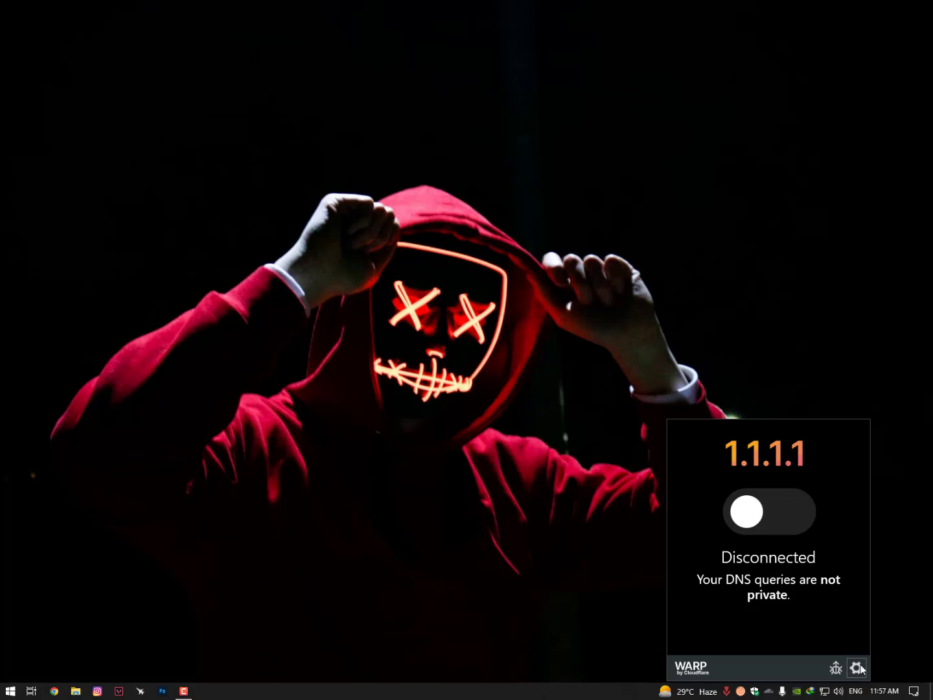
Put Cloudflare WARP into WARP mode, connect it briefly, then disconnect, leaving the Internet not private
left_click(856, 668)
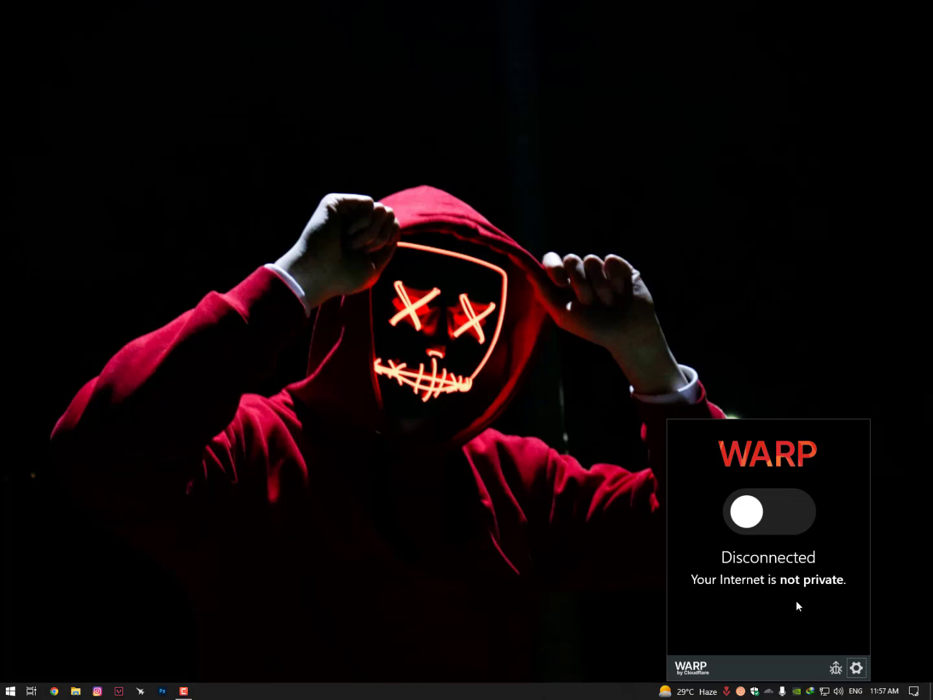
left_click(768, 511)
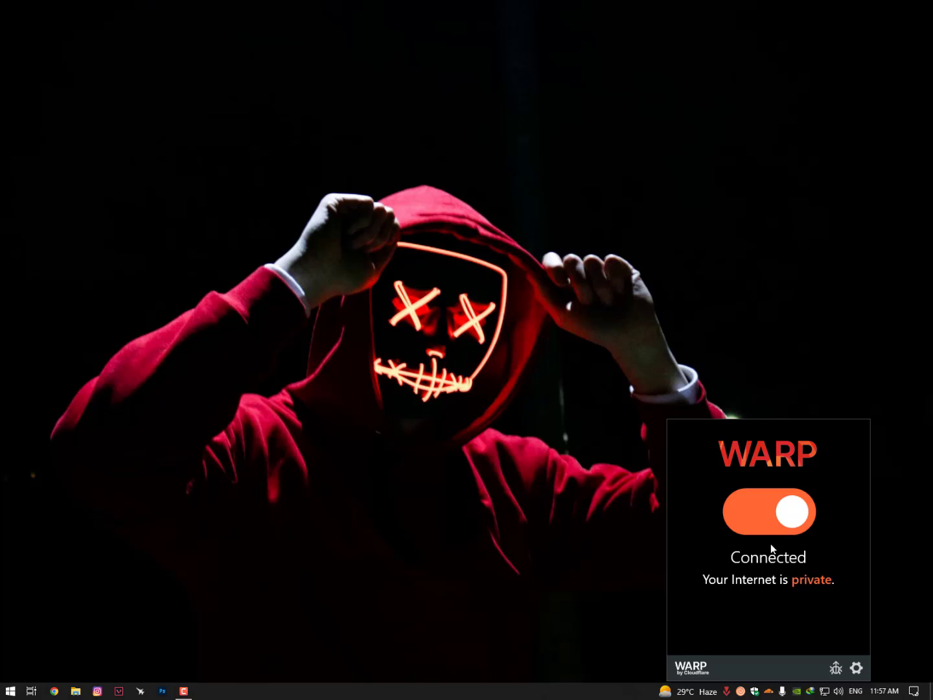
mouse_move(769, 518)
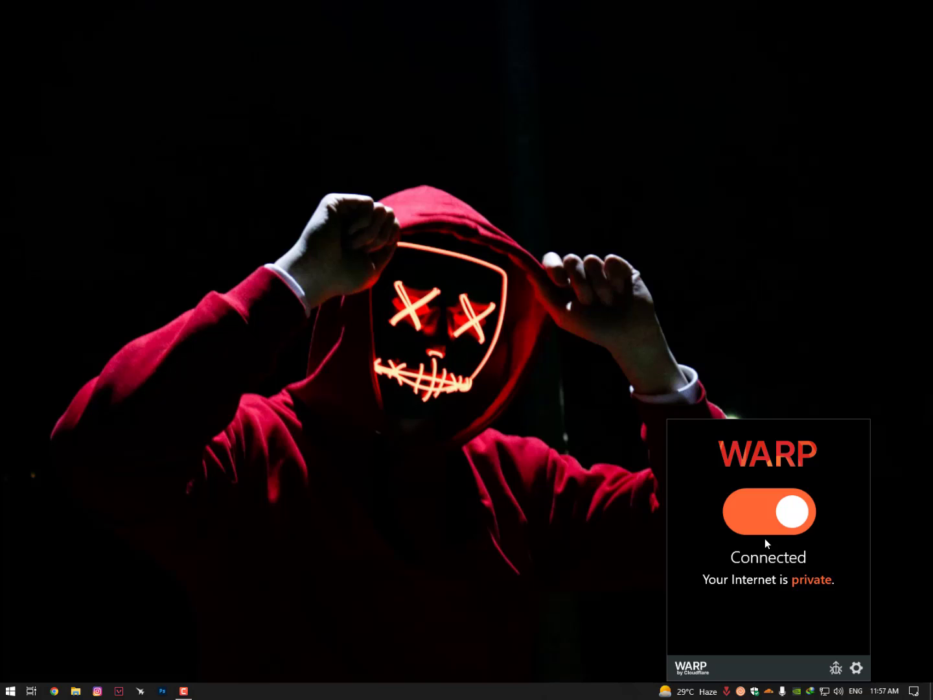
mouse_move(341, 530)
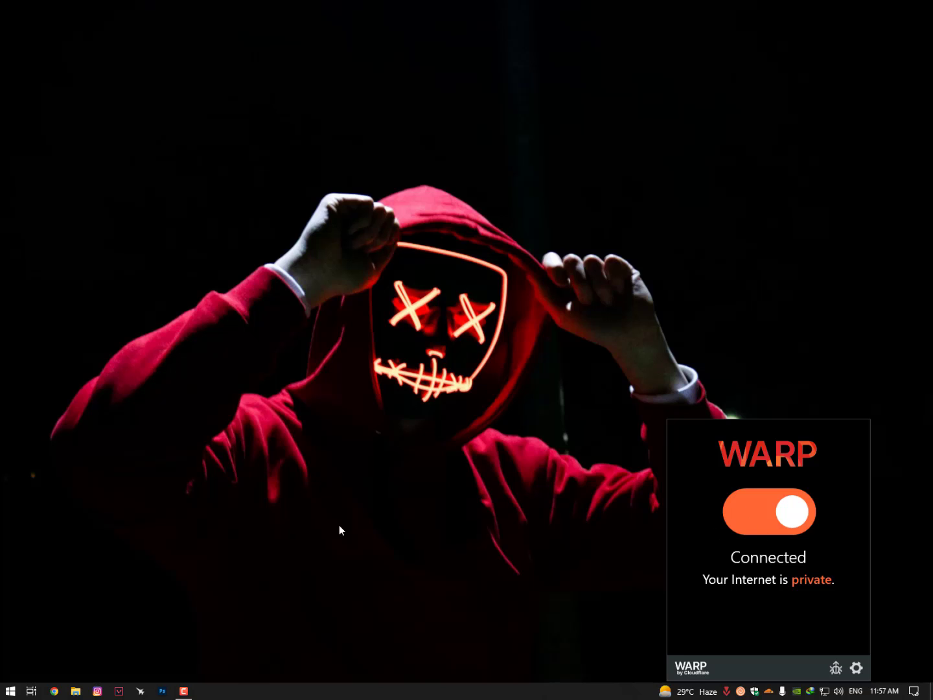
left_click(768, 511)
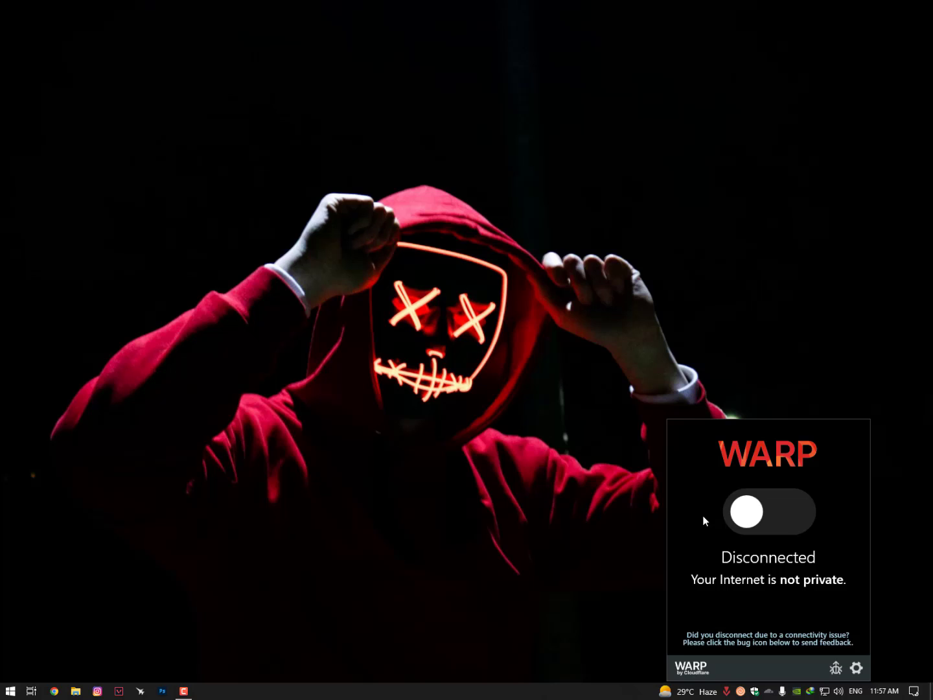